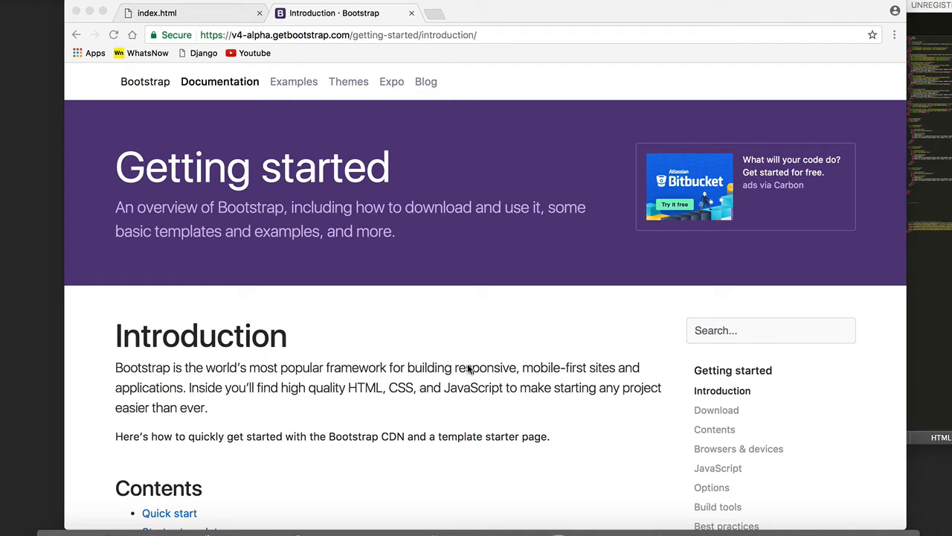
mouse_move(695, 330)
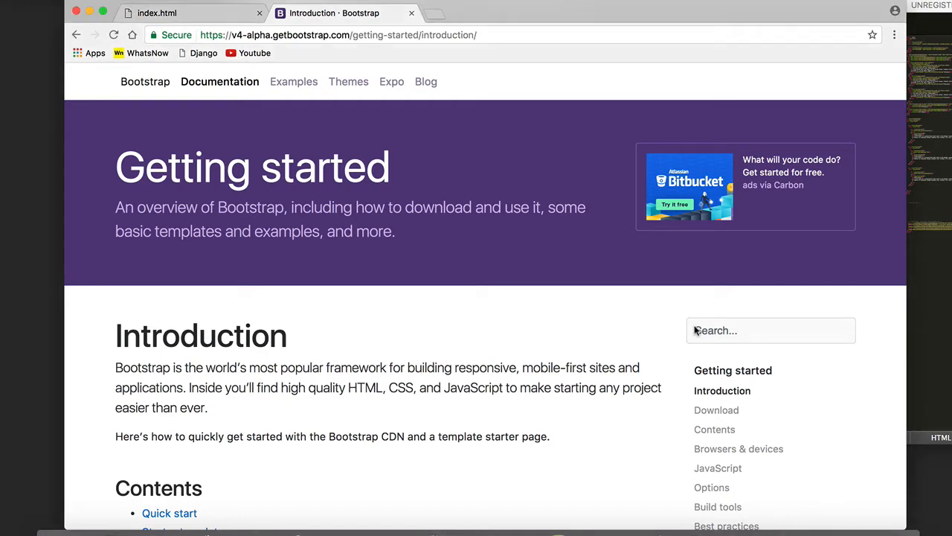
Search the Bootstrap docs for 'cards' and open the Cards page
click(771, 330)
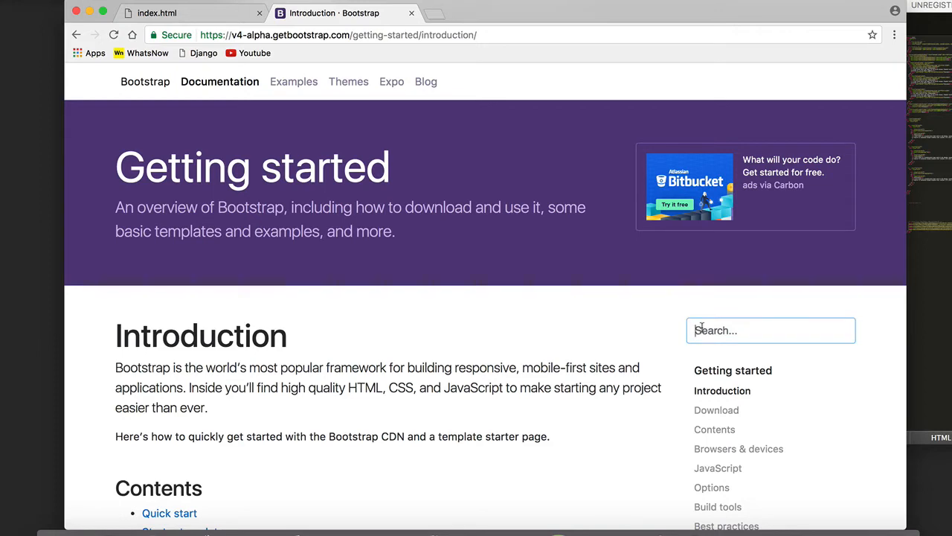
text(cards)
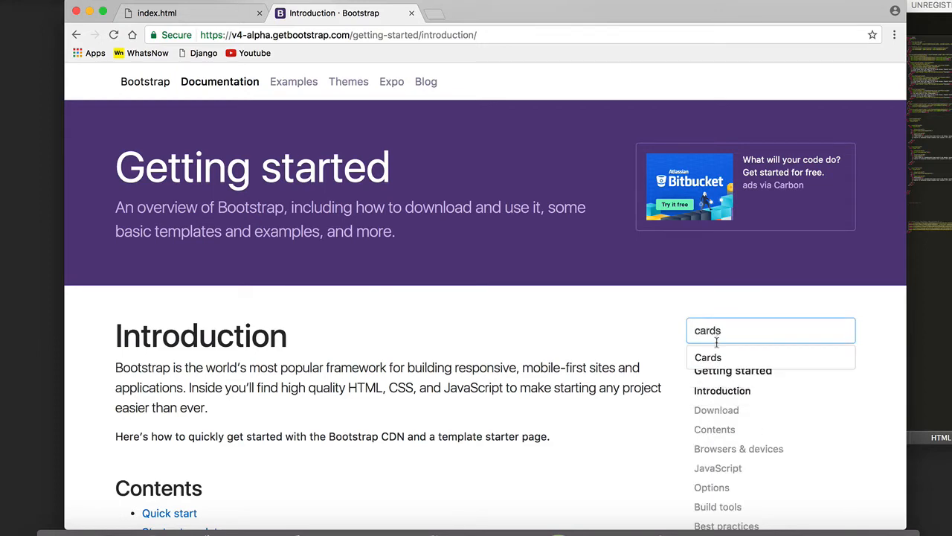
click(708, 357)
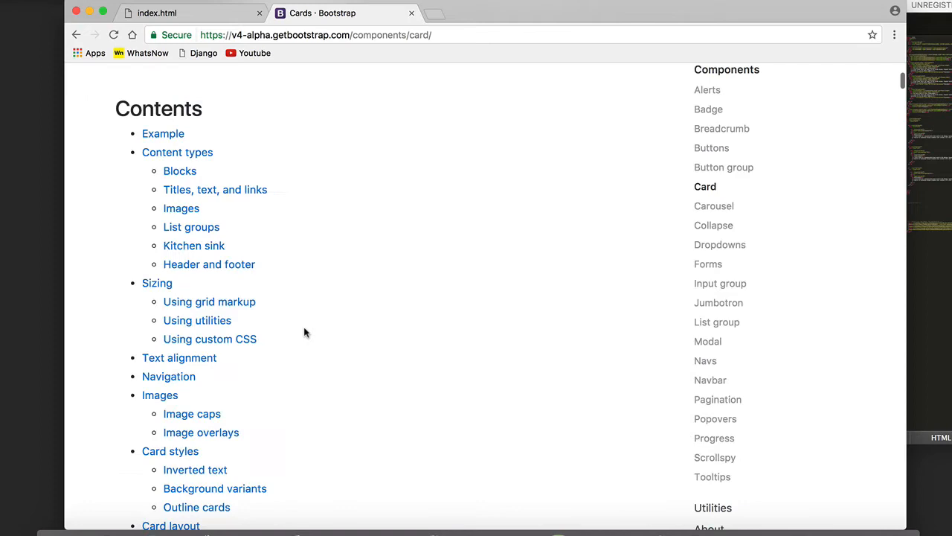
scroll(down, 3)
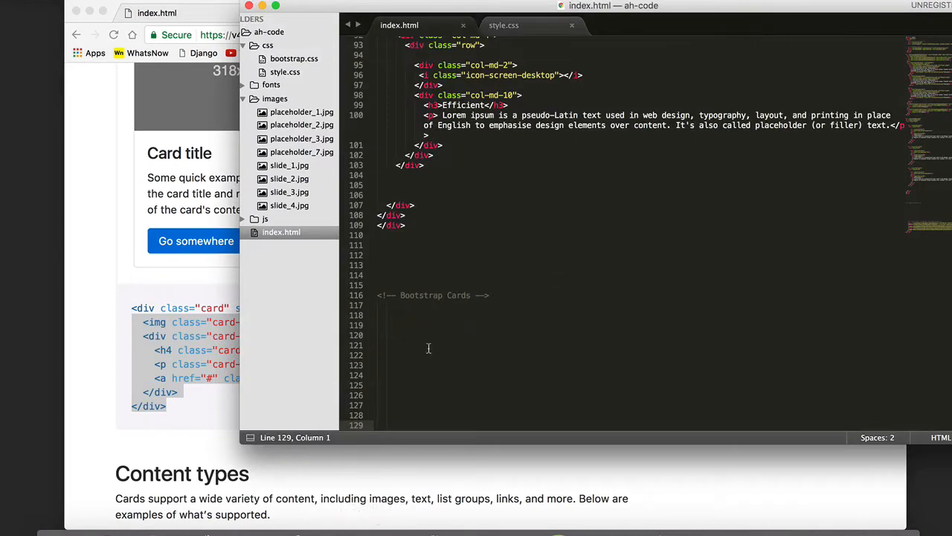
Paste the card example markup under the Bootstrap Cards comment, add the card div and re-indent
text(<img class="card-img-top" src="..." alt="Card image cap">)
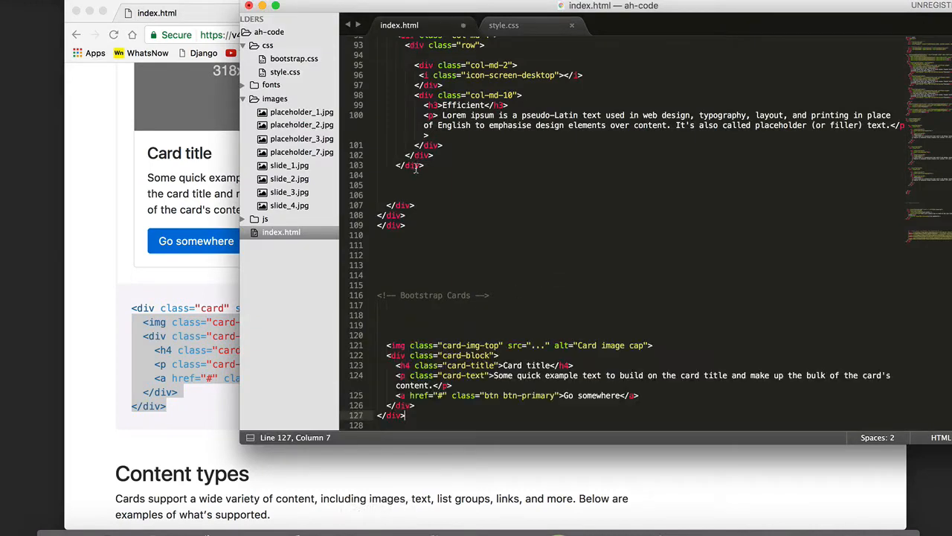
click(387, 345)
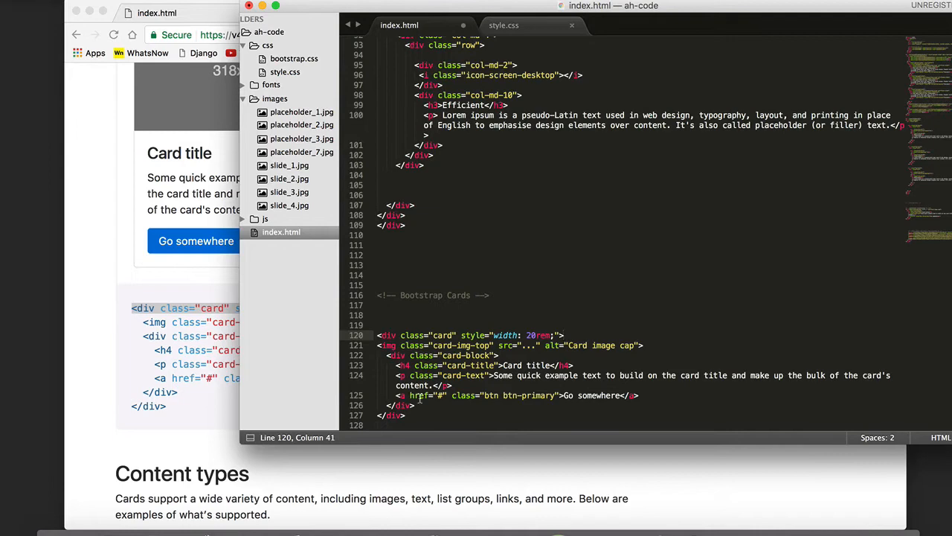
drag(379, 345, 417, 405)
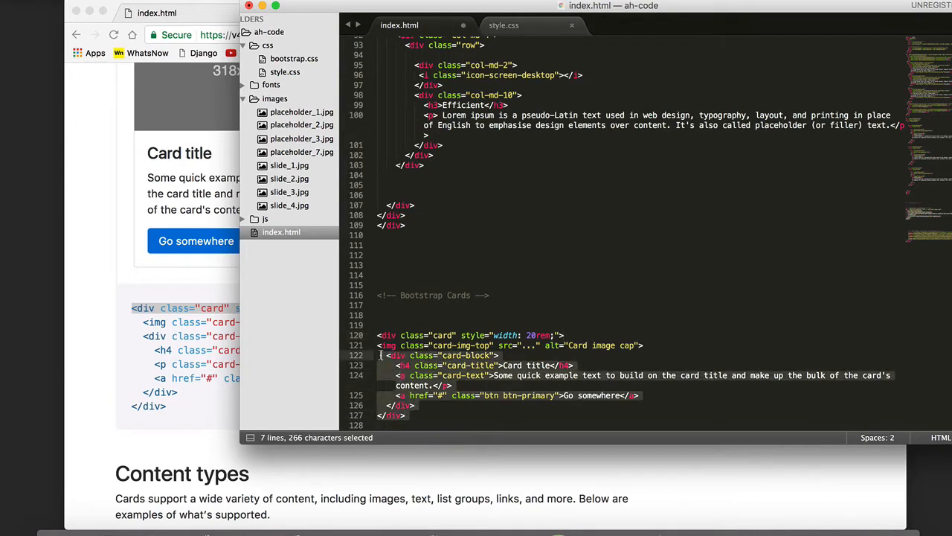
click(322, 12)
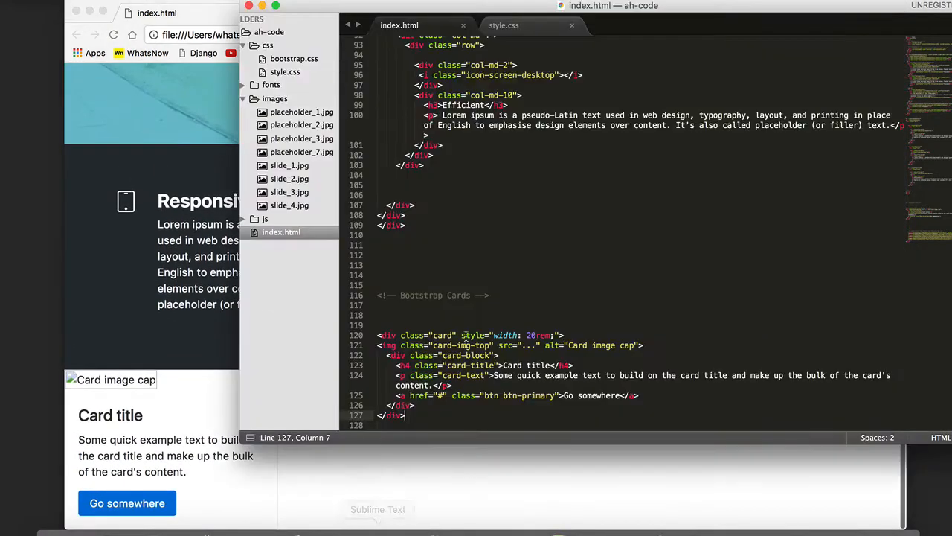
Wrap the card markup in a div with class 'container' and re-indent it
click(380, 325)
text(<)
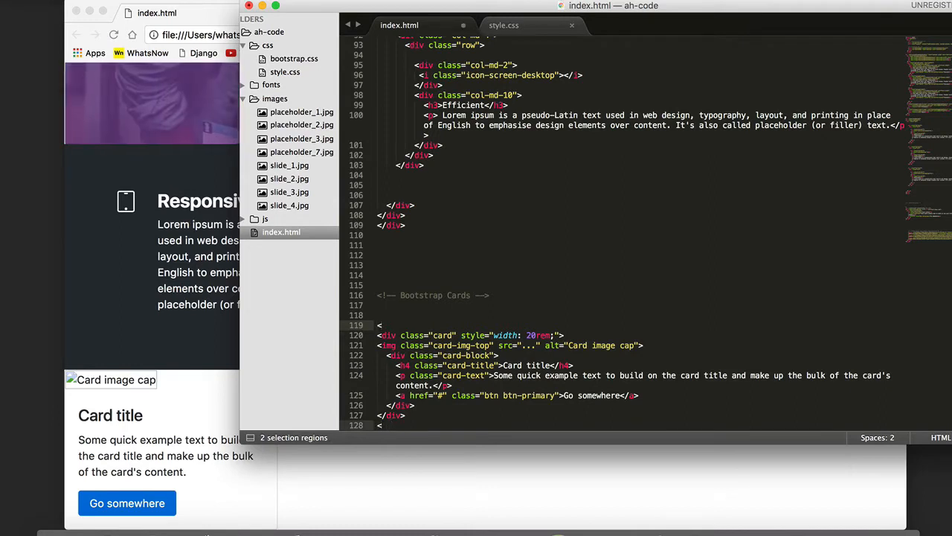
text(div>)
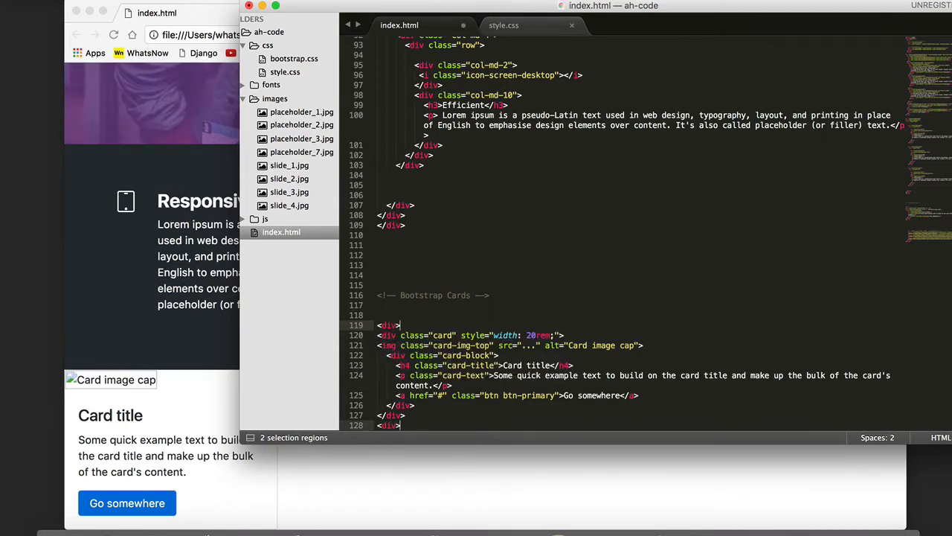
click(401, 325)
text( class=")
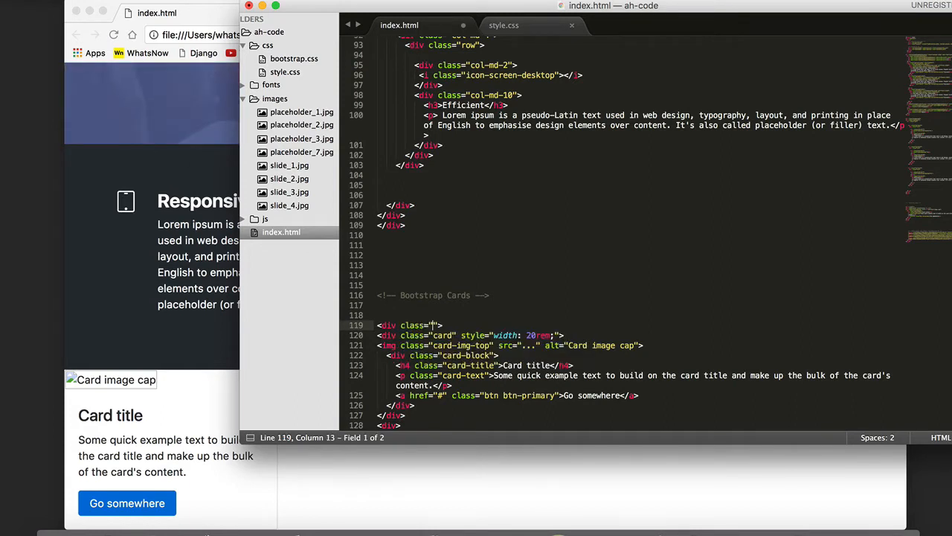
text(container)
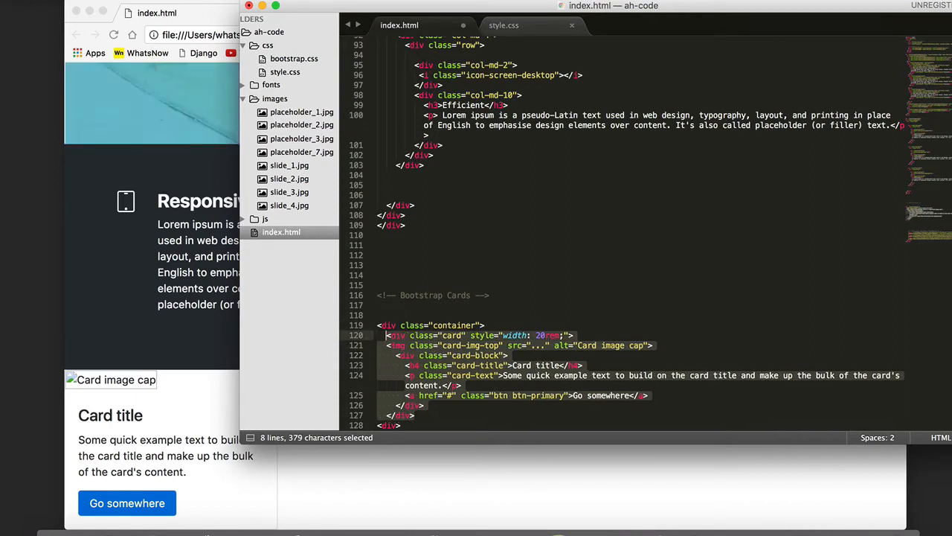
click(387, 335)
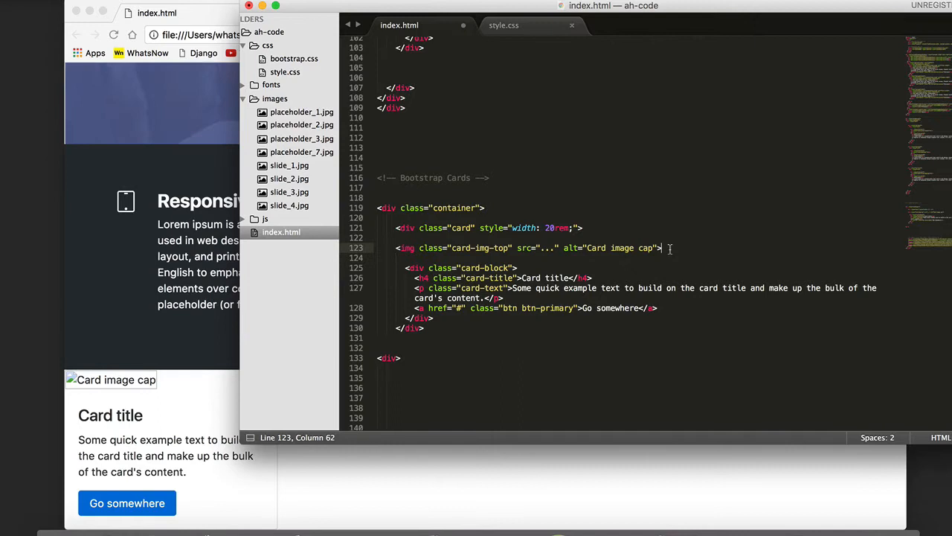
Change the card image src to images/placeholder_1.jpg
click(554, 247)
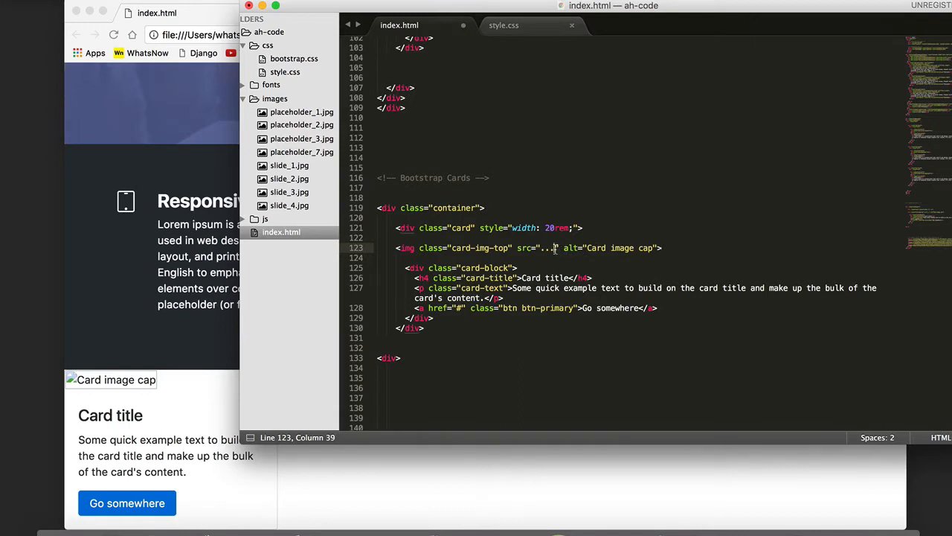
text(ges/)
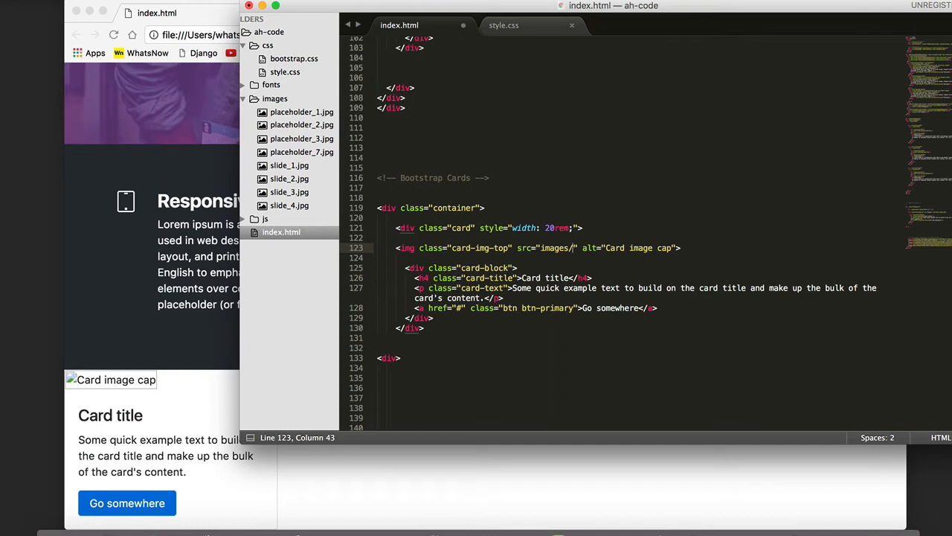
text(placeholder_)
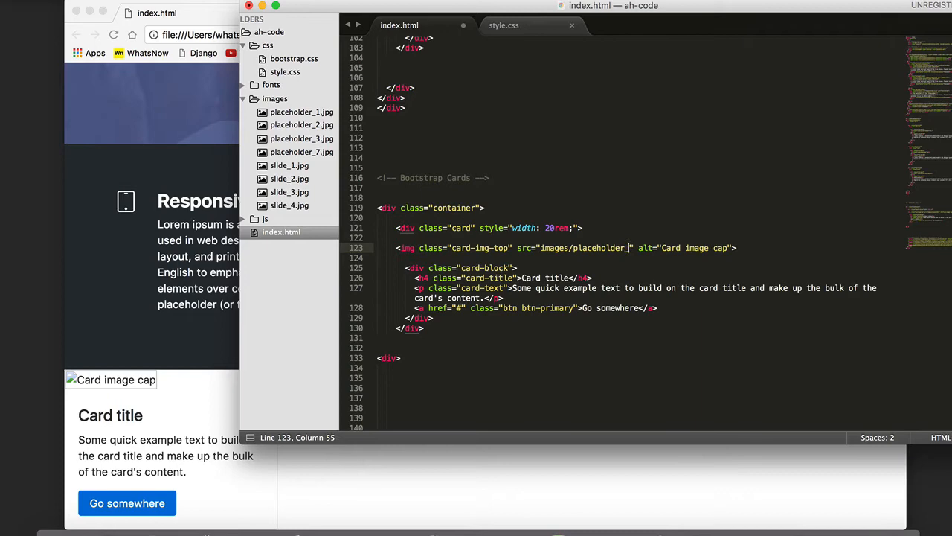
text(1.jp)
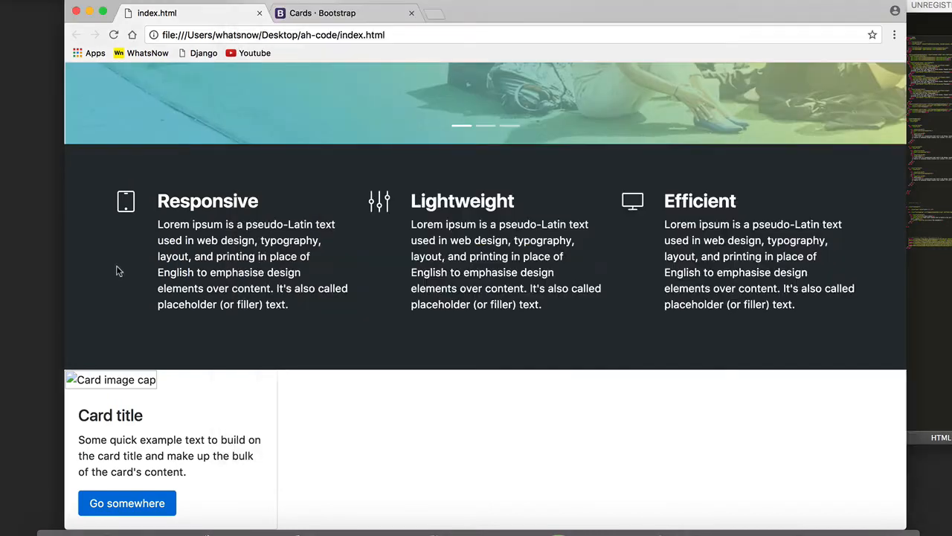
Scroll Chrome's reloaded page down to the card with its stationery photo
scroll(down, 3)
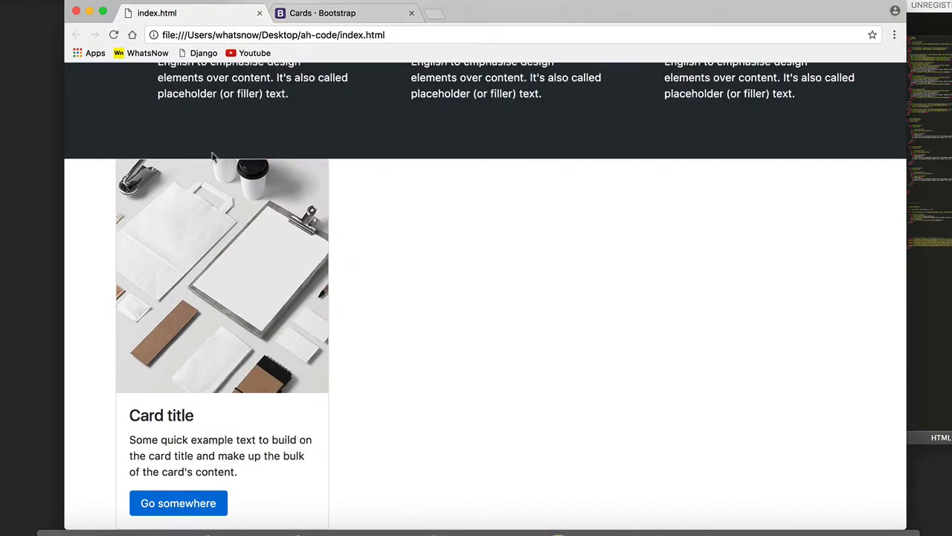
mouse_move(340, 372)
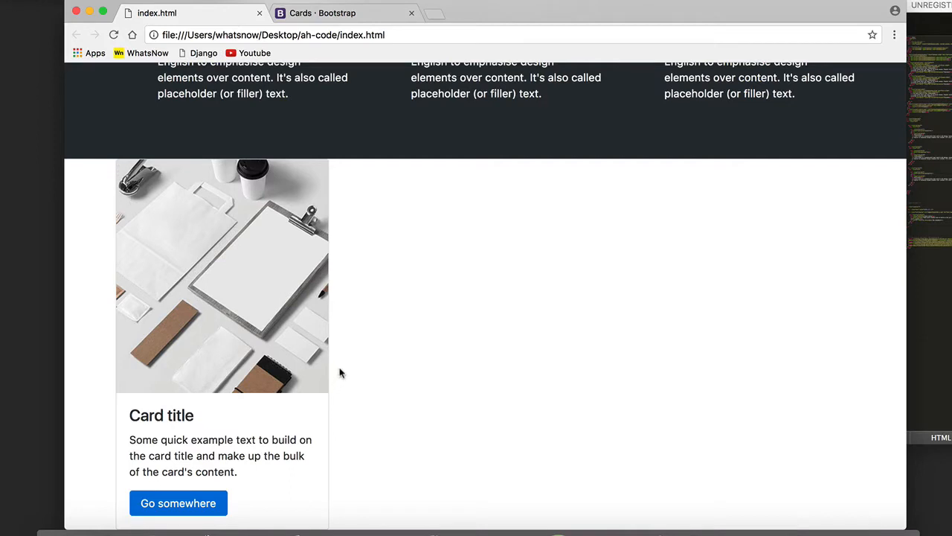
mouse_move(172, 354)
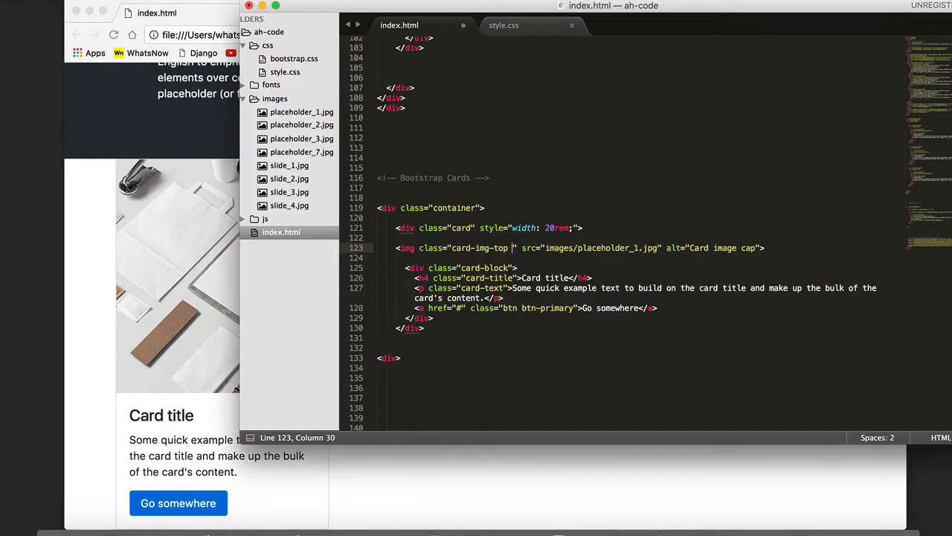
Add img-fluid to the card image's class and wrap the img line in its own div
text(img-fluid)
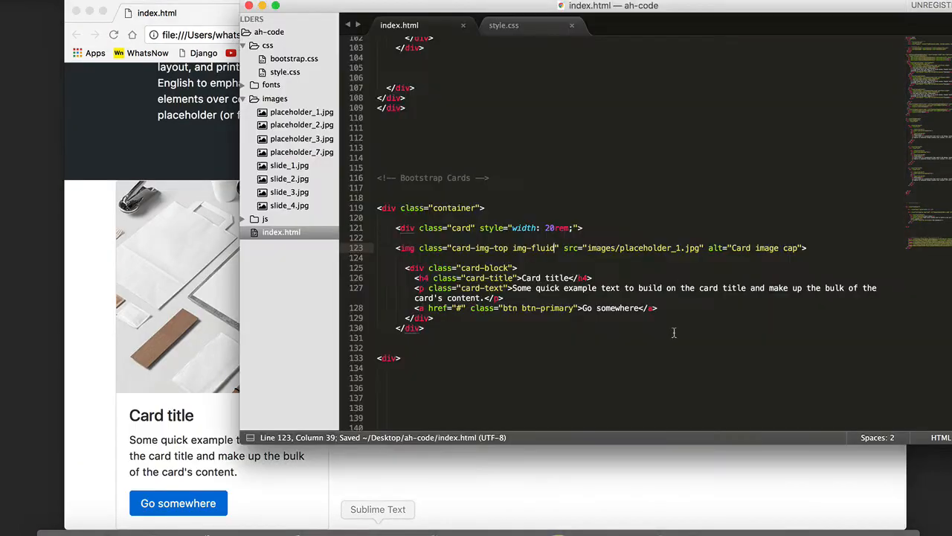
click(482, 278)
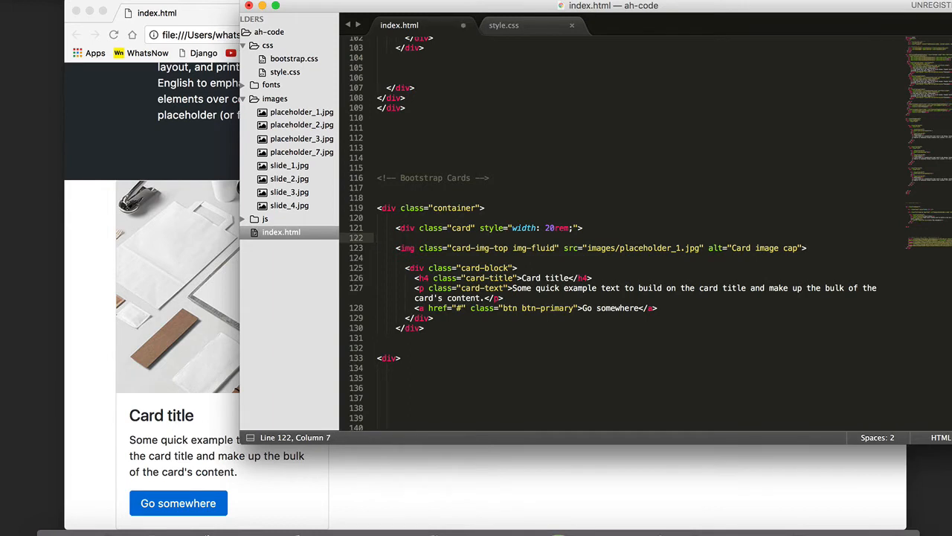
key(enter)
text(<div>)
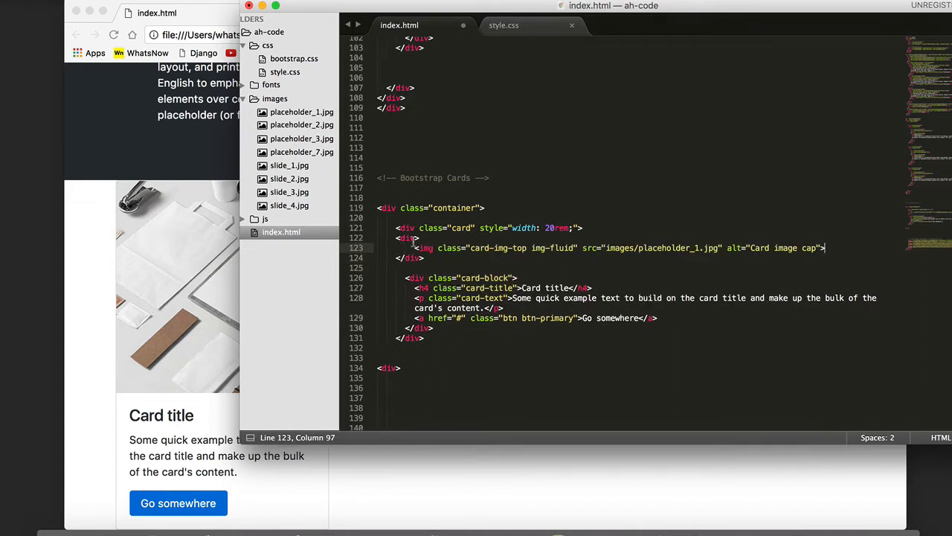
click(415, 237)
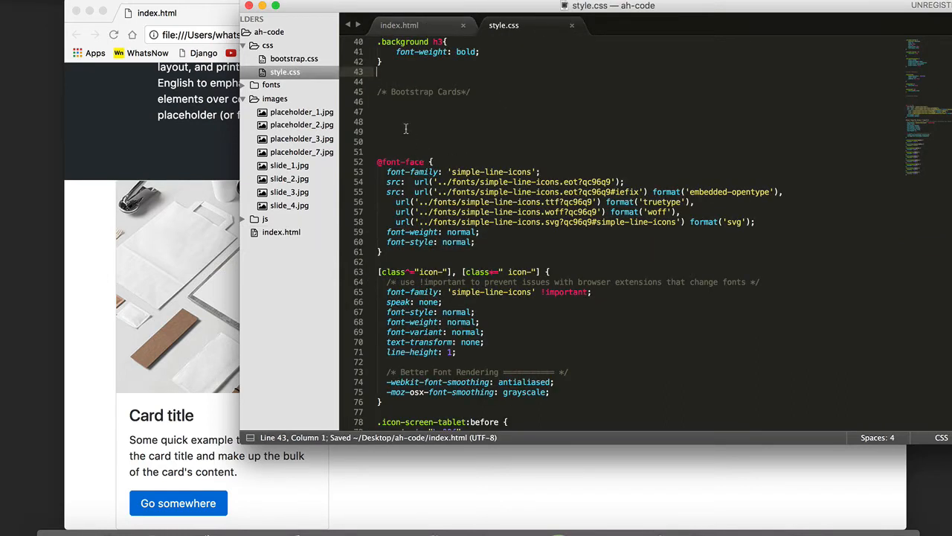
Write a .zoom rule with position: relative and overflow: hidden below the Bootstrap Cards comment
click(398, 121)
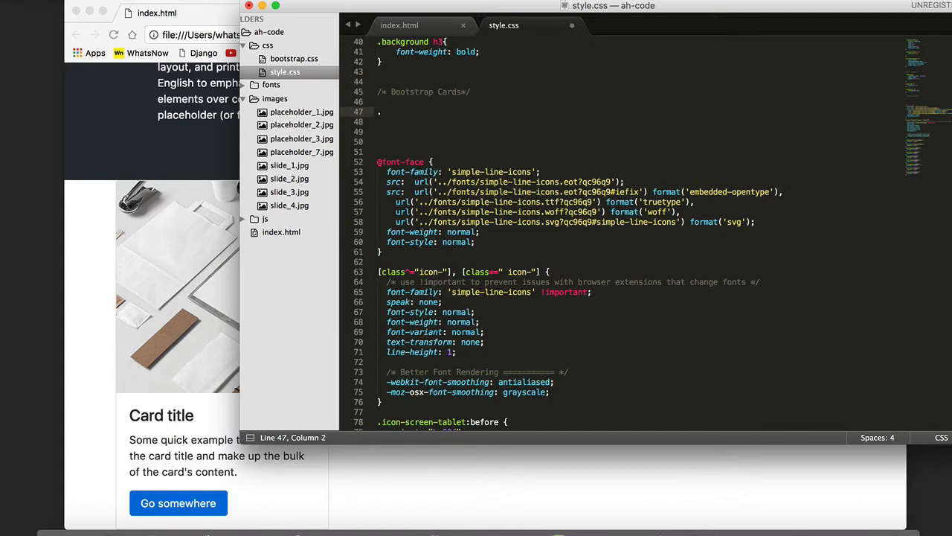
text(.zoom)
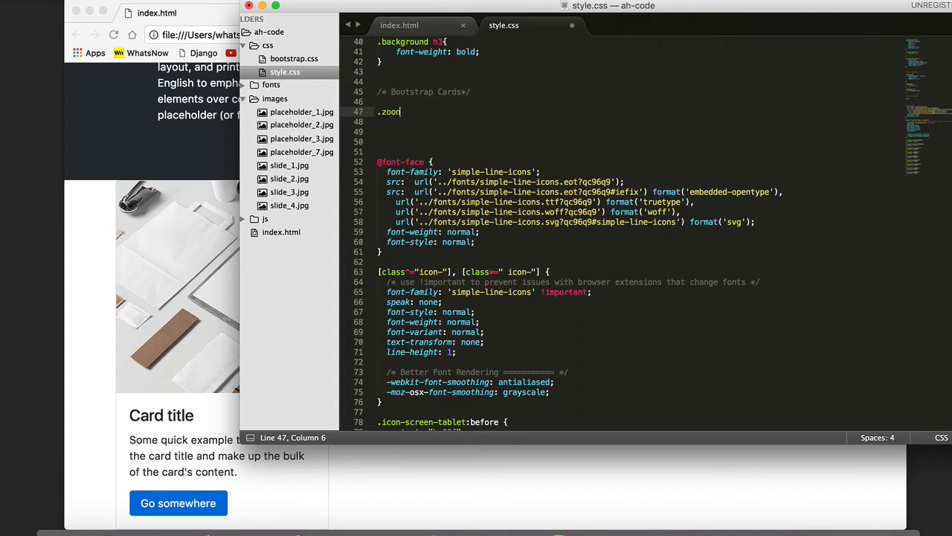
text({)
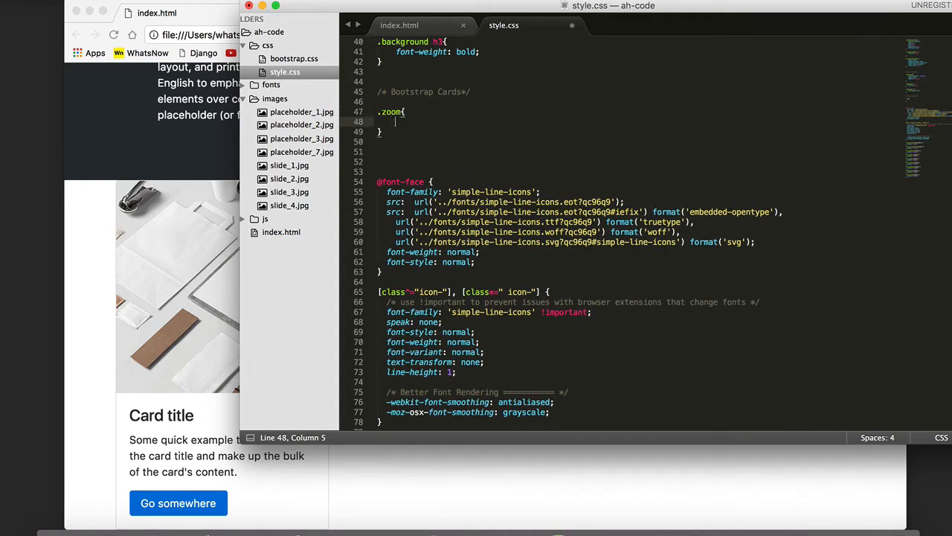
text(position: relative;)
text(overflow: hidden;)
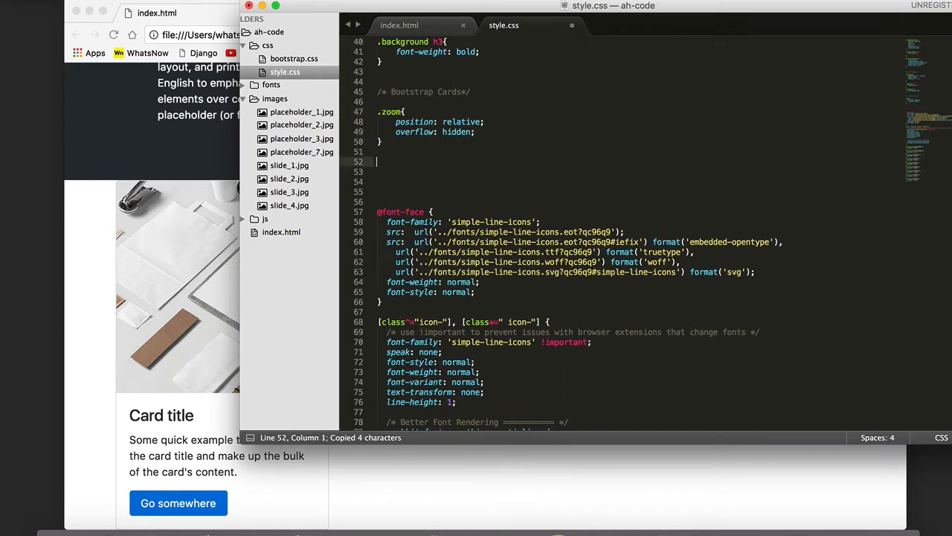
Add a .zoom:hover img rule with transform: scale(1.1) plus -moz- and -webkit- copies
text(.zoom)
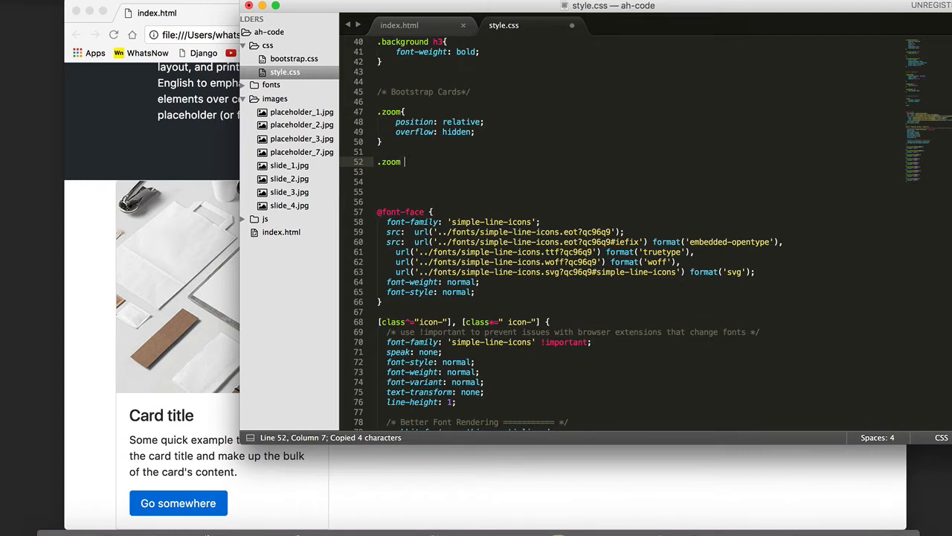
text(:hover)
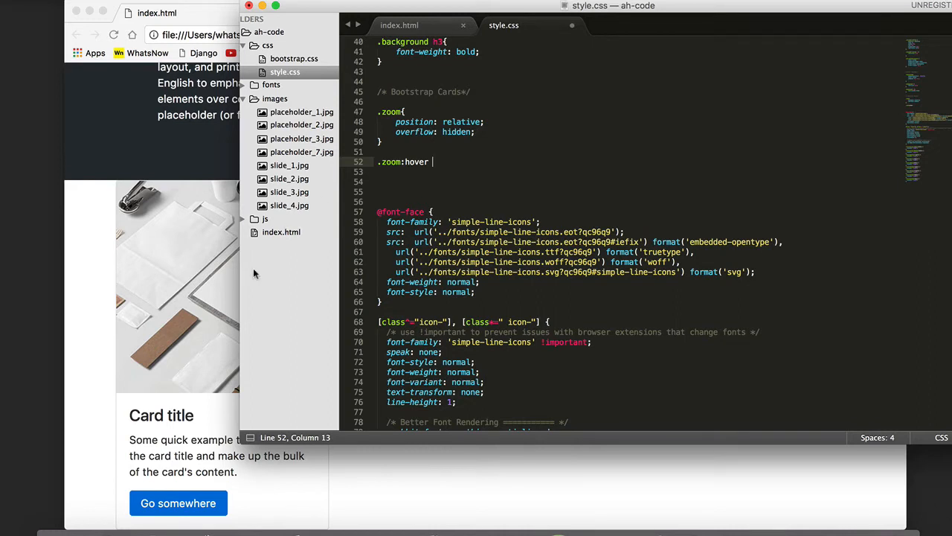
text(img{)
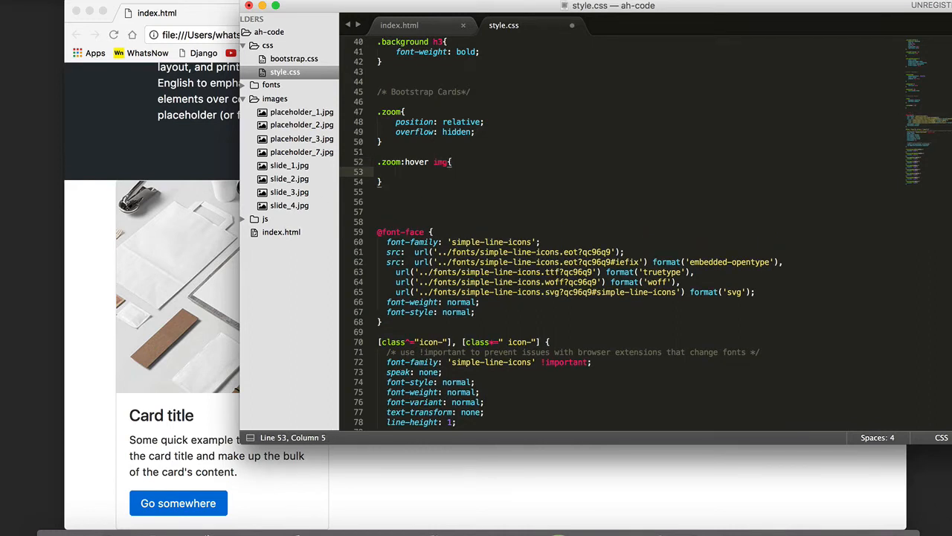
text(transform:)
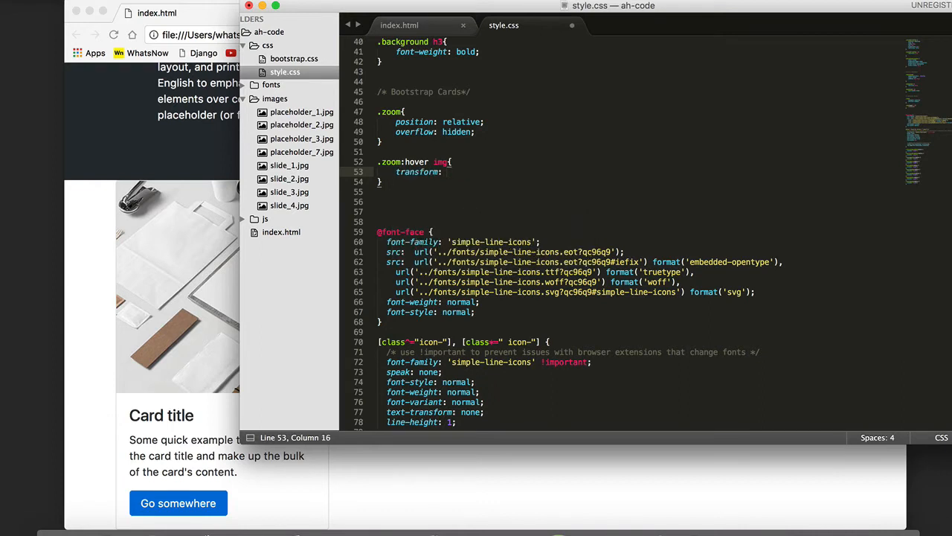
text(scale();)
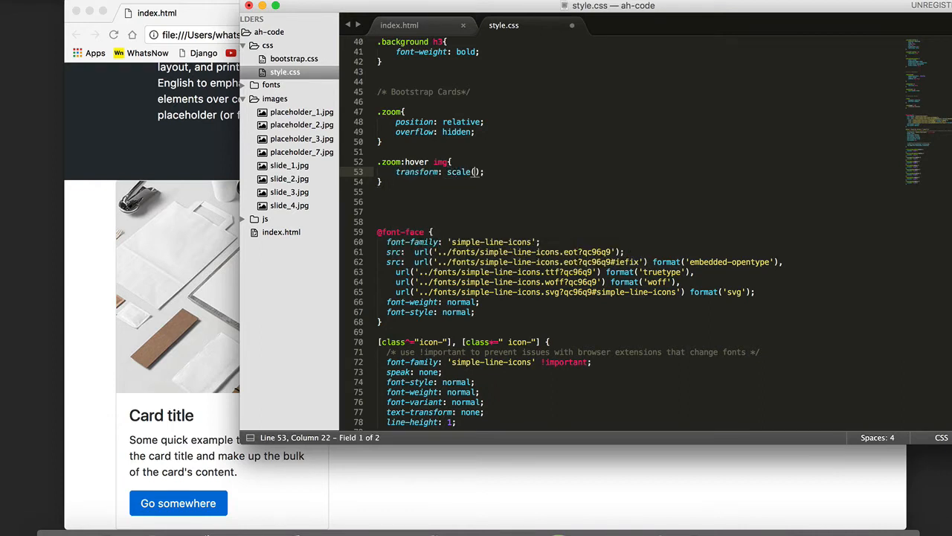
text(1)
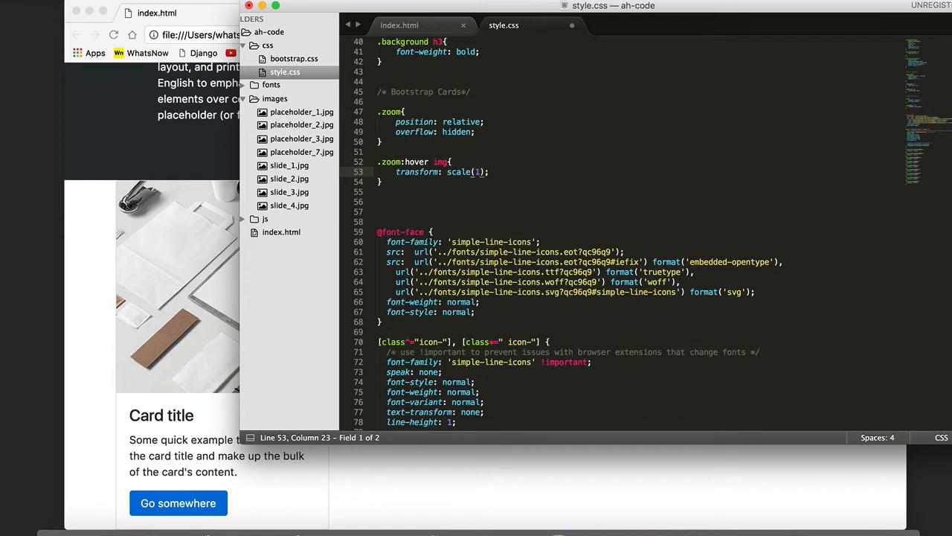
text(.1)
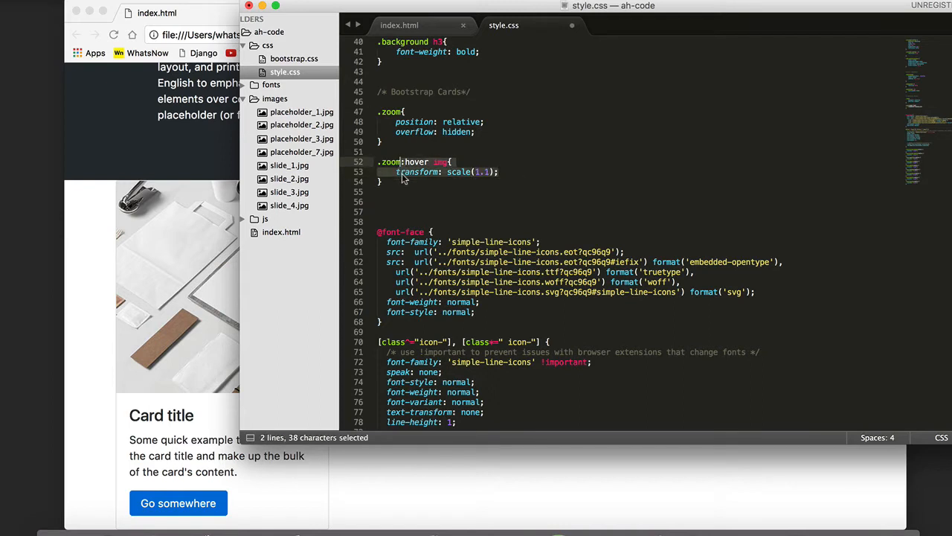
click(402, 172)
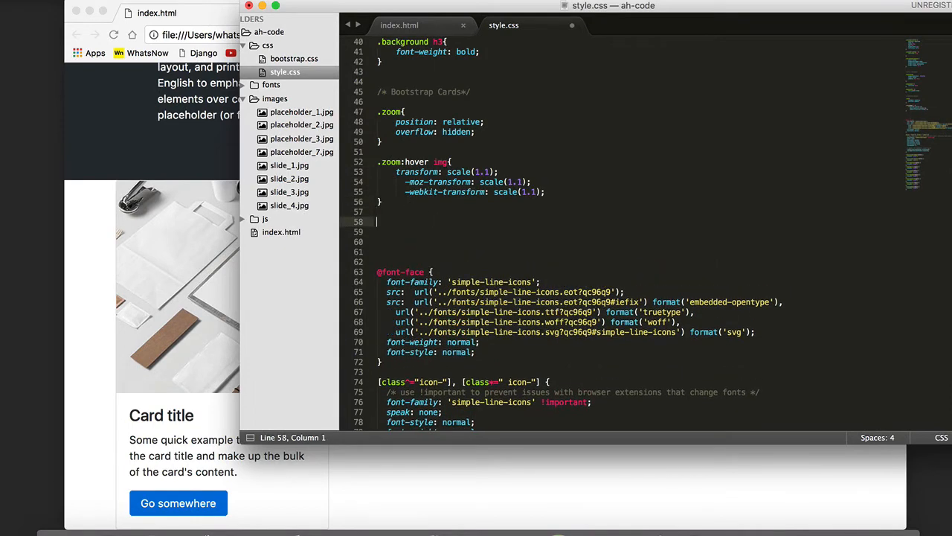
Save style.css with Cmd+S
key(cmd+s)
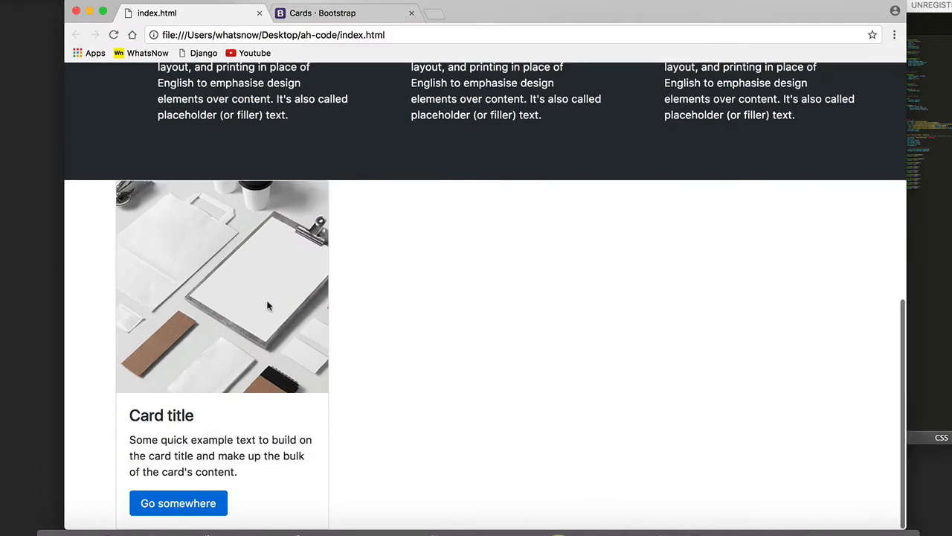
mouse_move(198, 283)
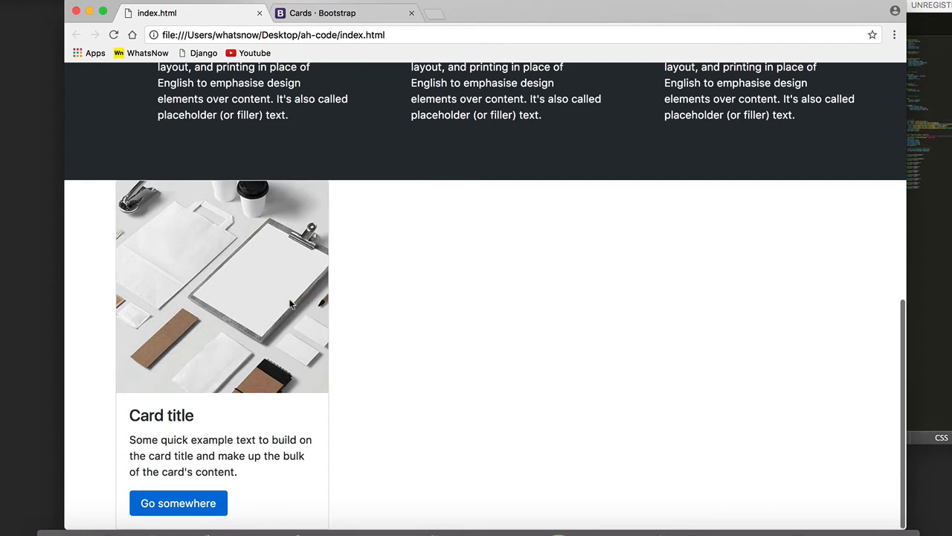
mouse_move(372, 361)
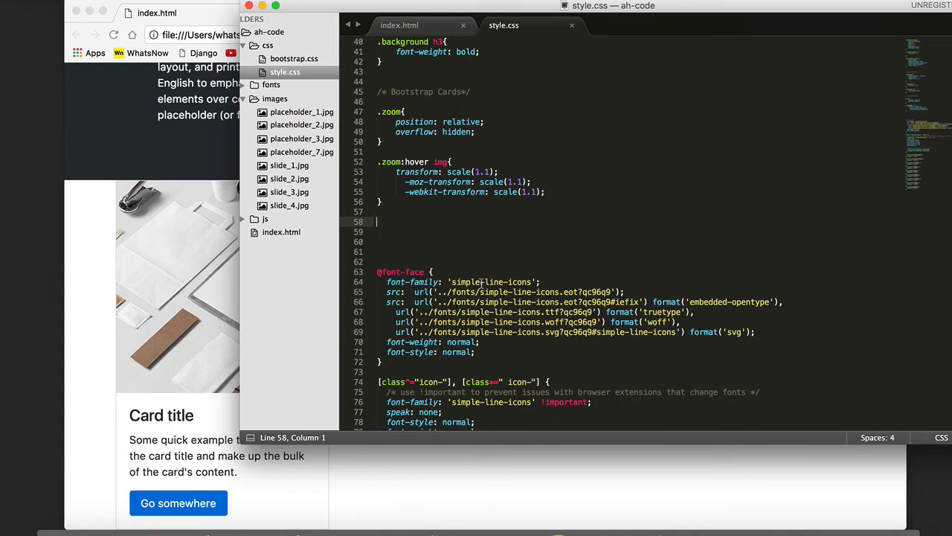
mouse_move(83, 299)
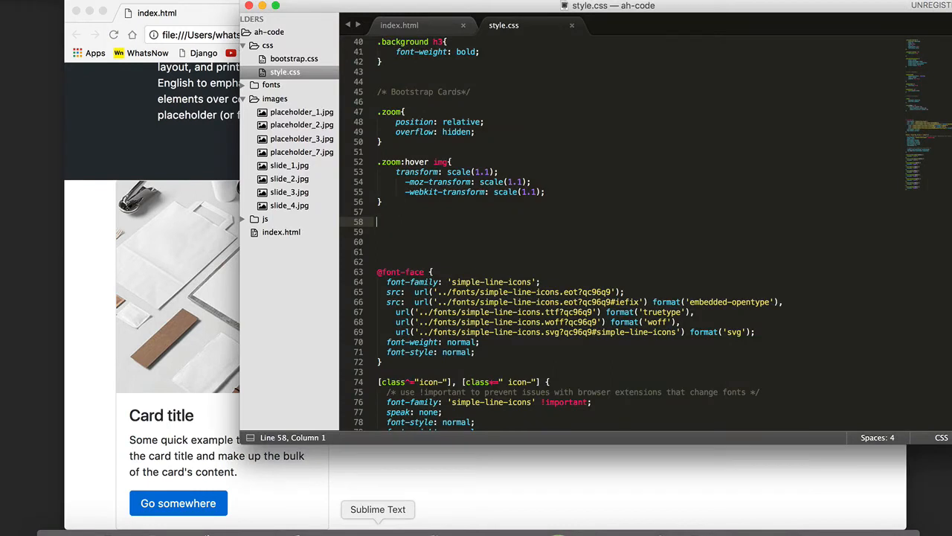
Add a .zoom img rule with transition: all 0.3s and prefixed transition lines
text(.zoo)
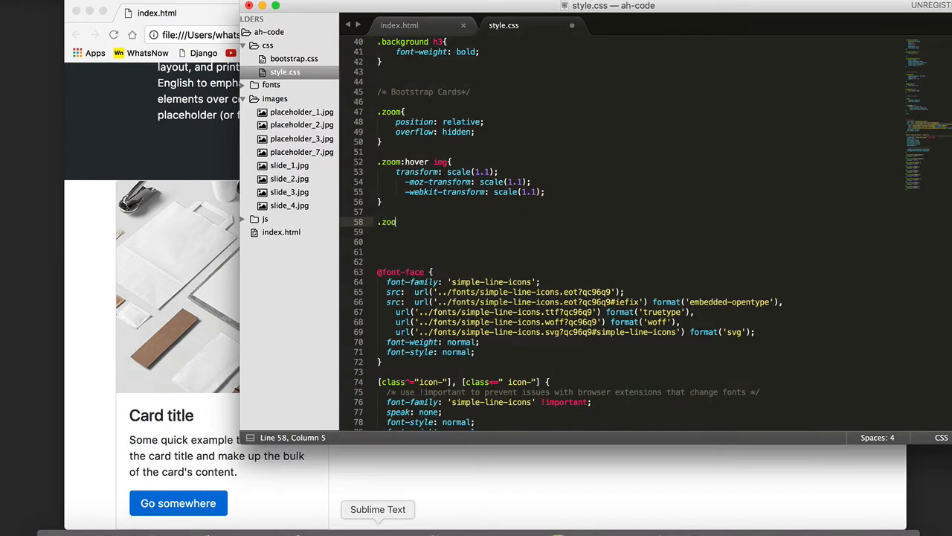
text(m)
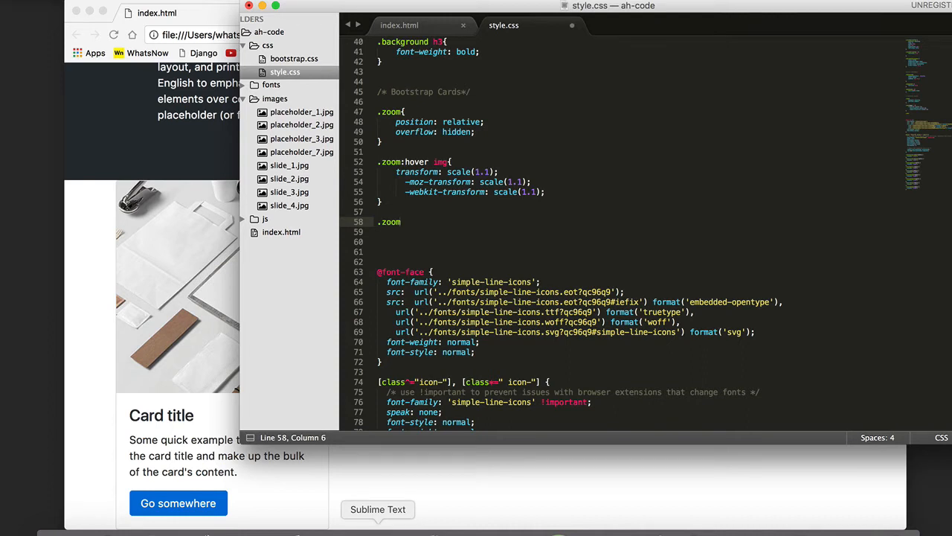
text(img{)
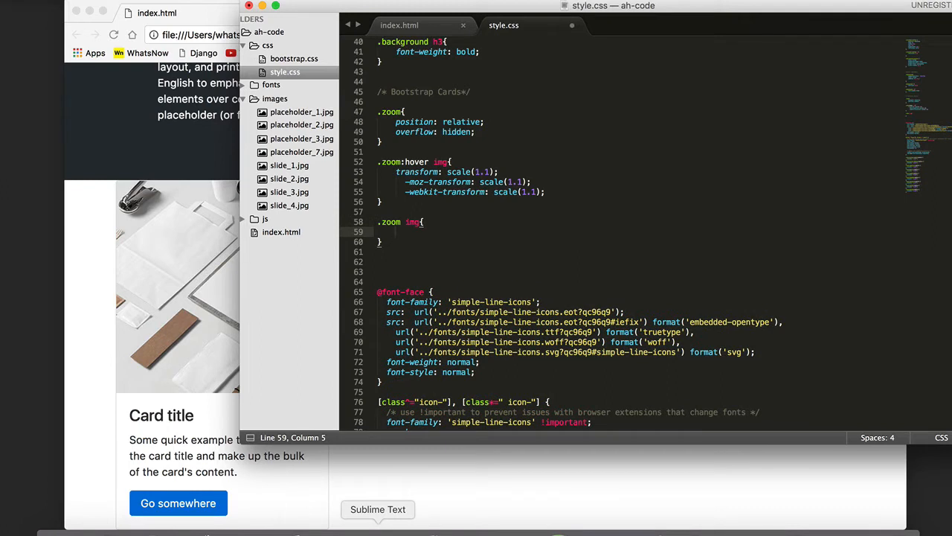
text(tr)
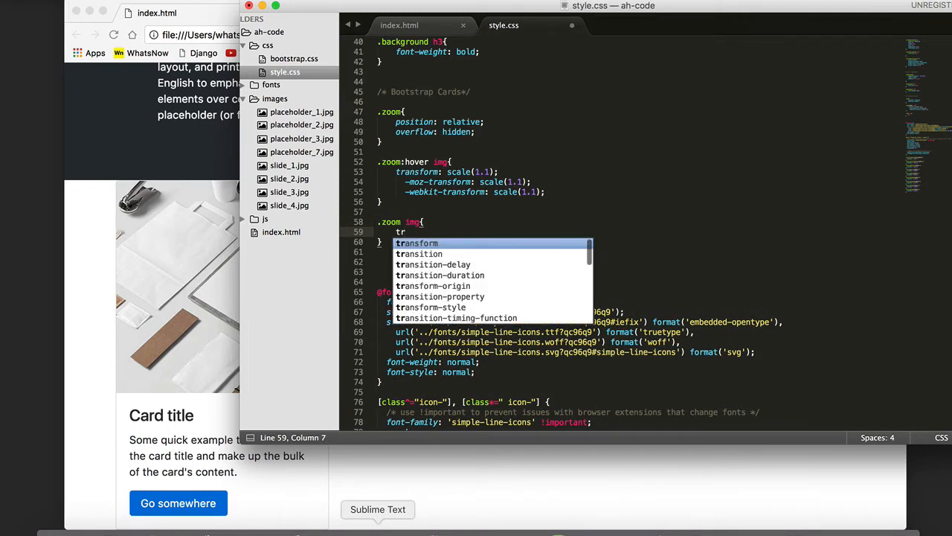
text(ansition:)
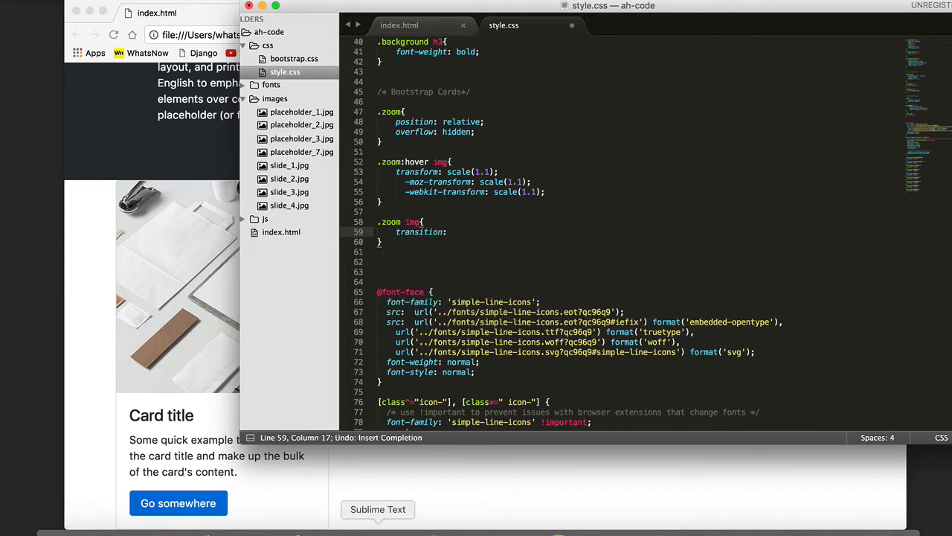
text(all()
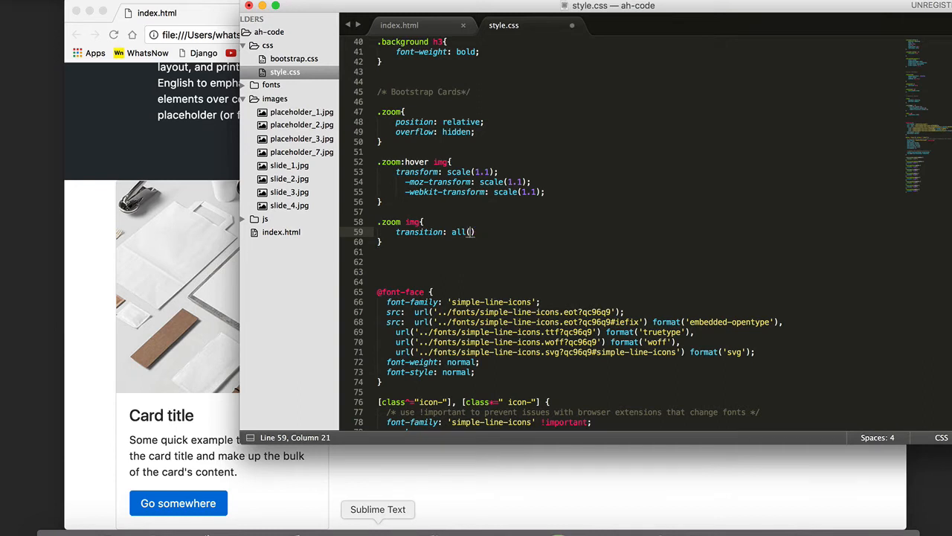
text(0.3)
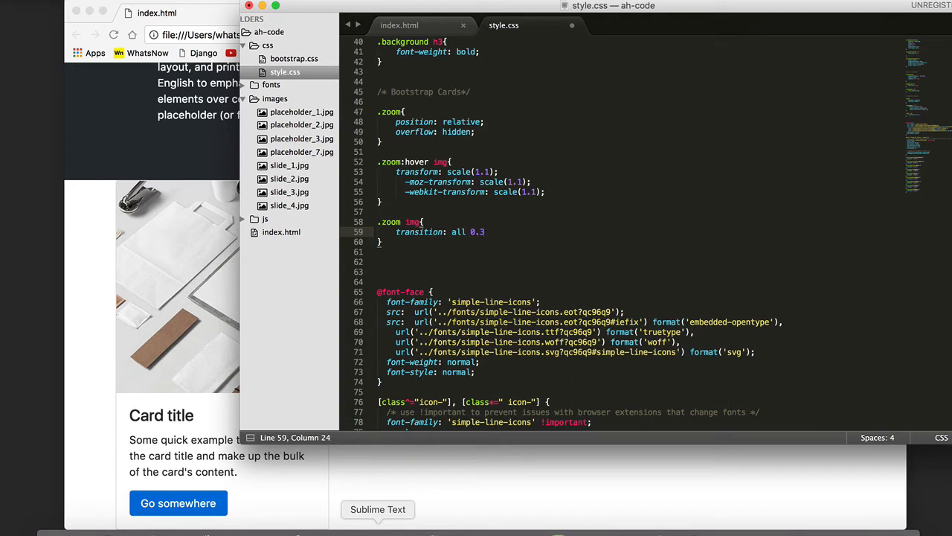
text(s;)
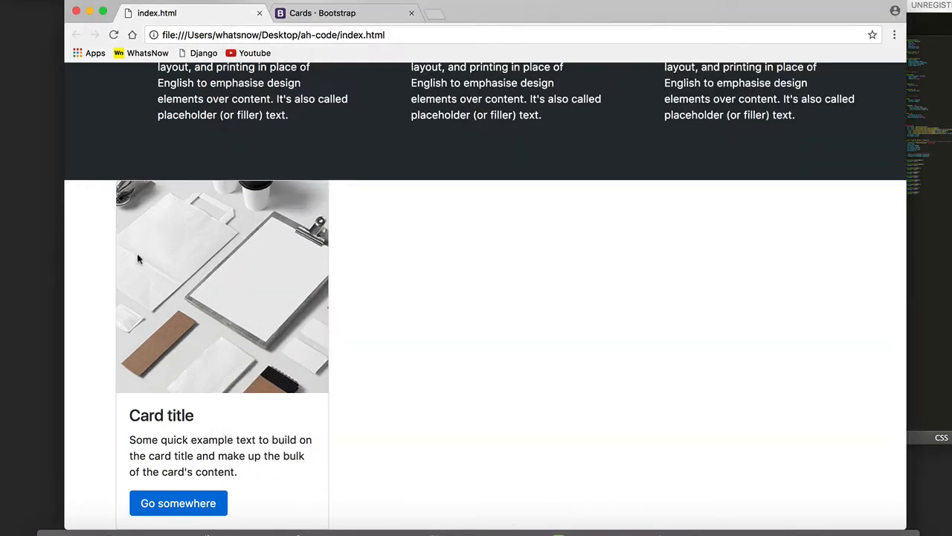
mouse_move(220, 267)
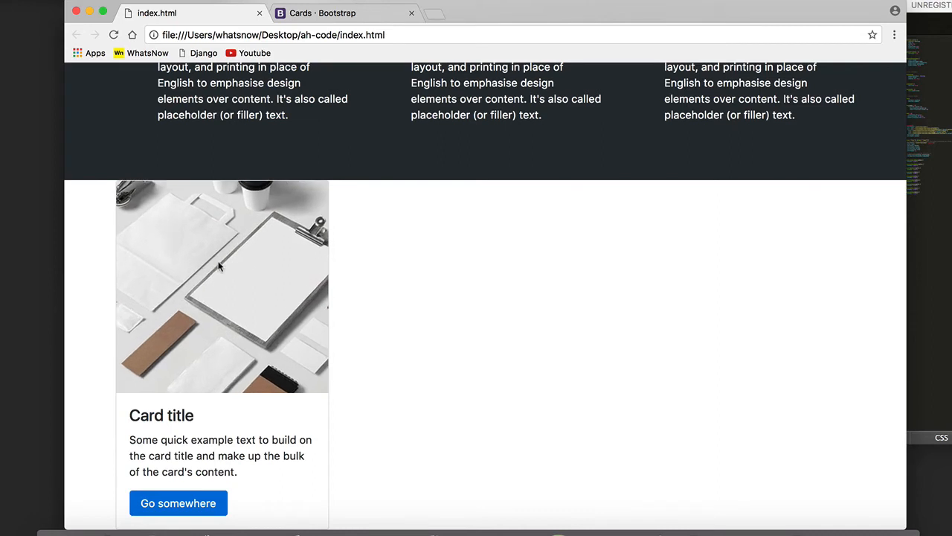
mouse_move(343, 314)
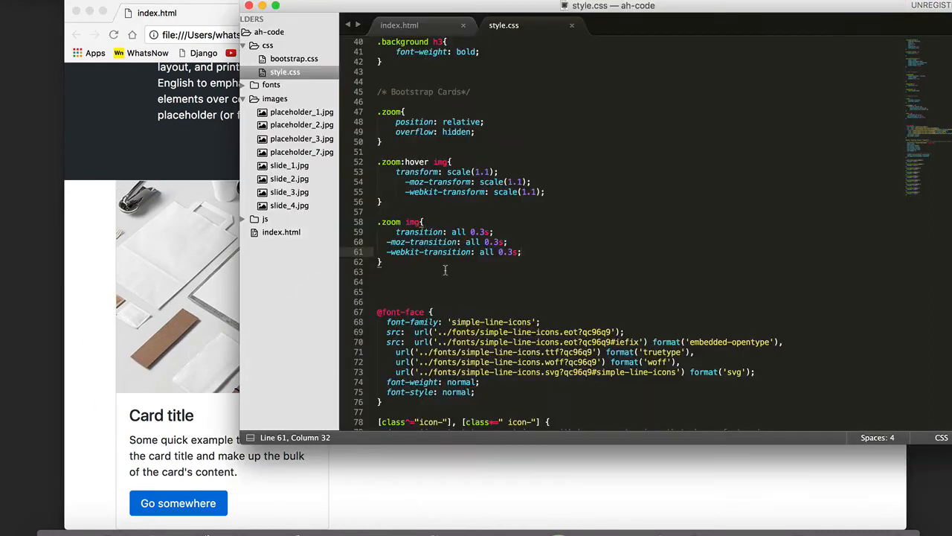
Give the card column a col-md-4 class and close the container div after the card
click(399, 25)
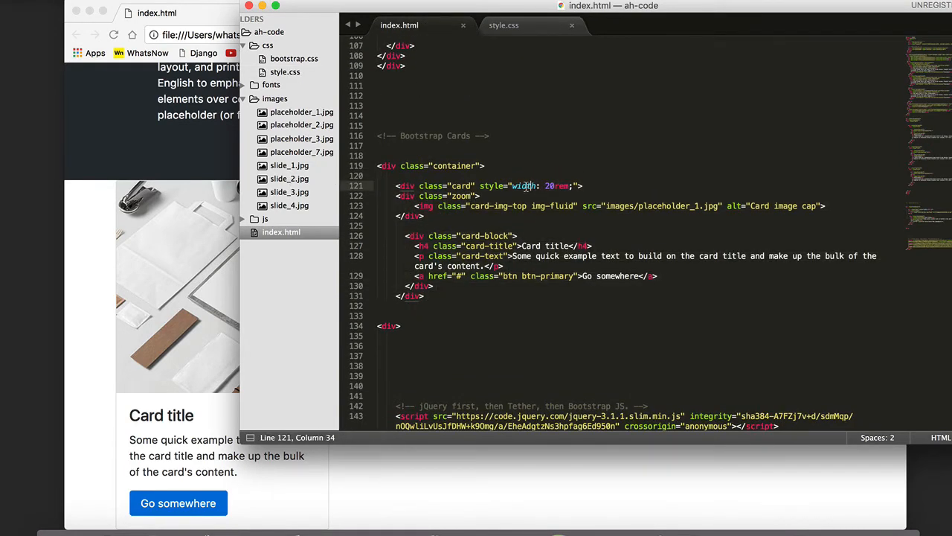
text(<div>)
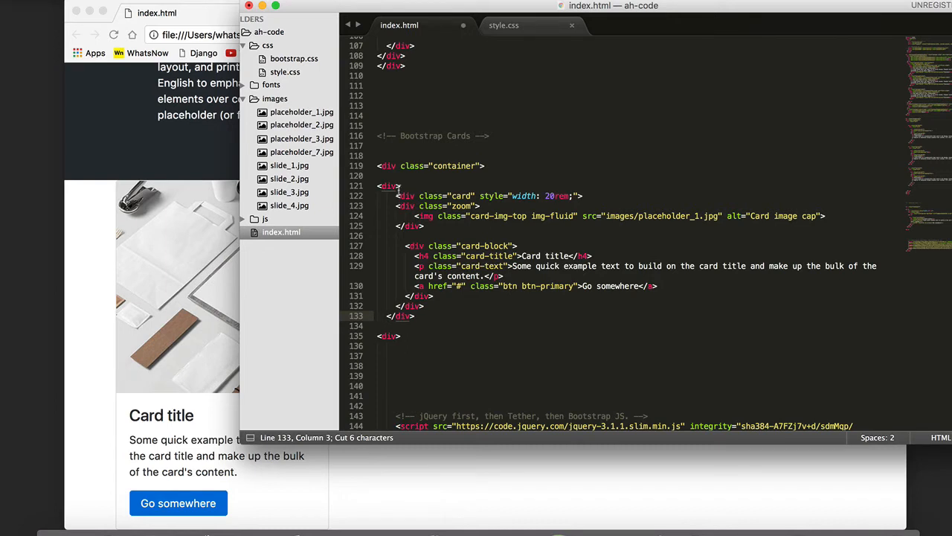
click(400, 185)
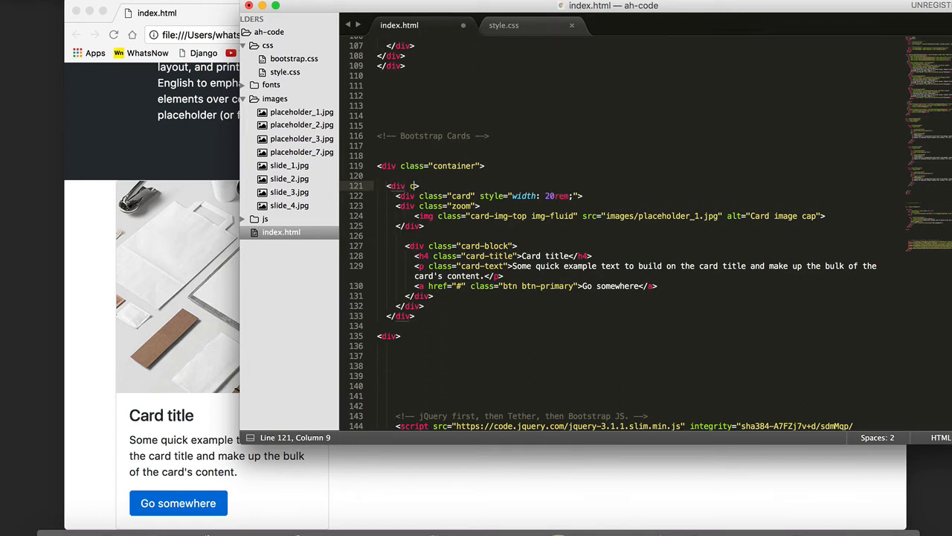
text(col-md-4")
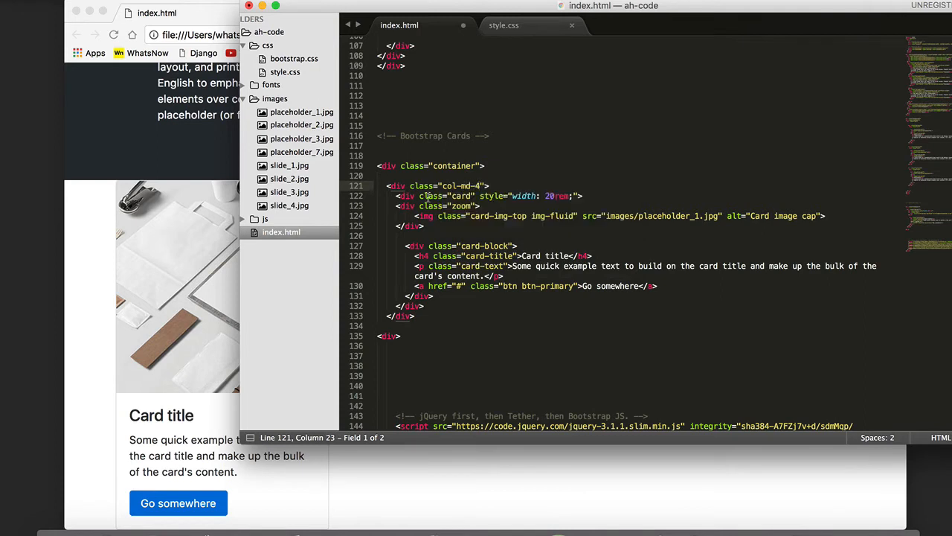
text(d)
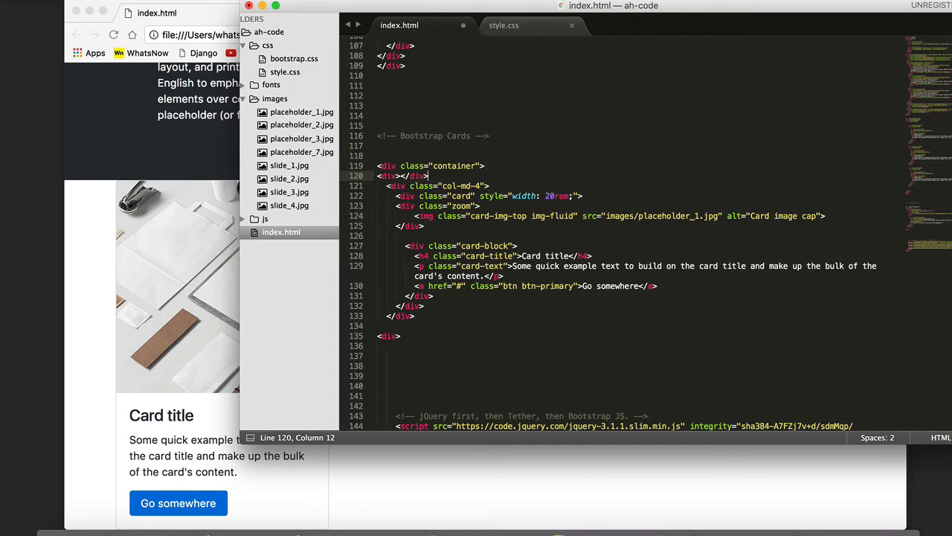
key(backspace)
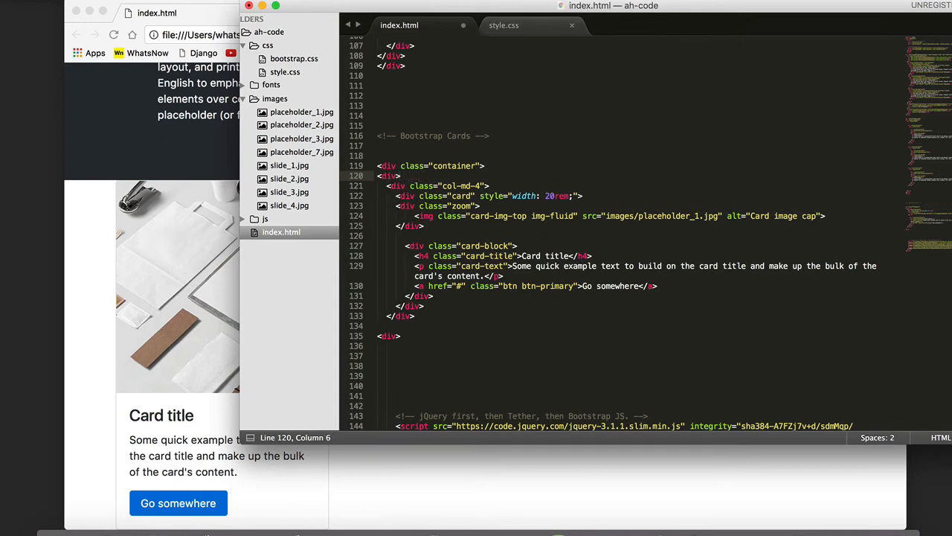
click(380, 326)
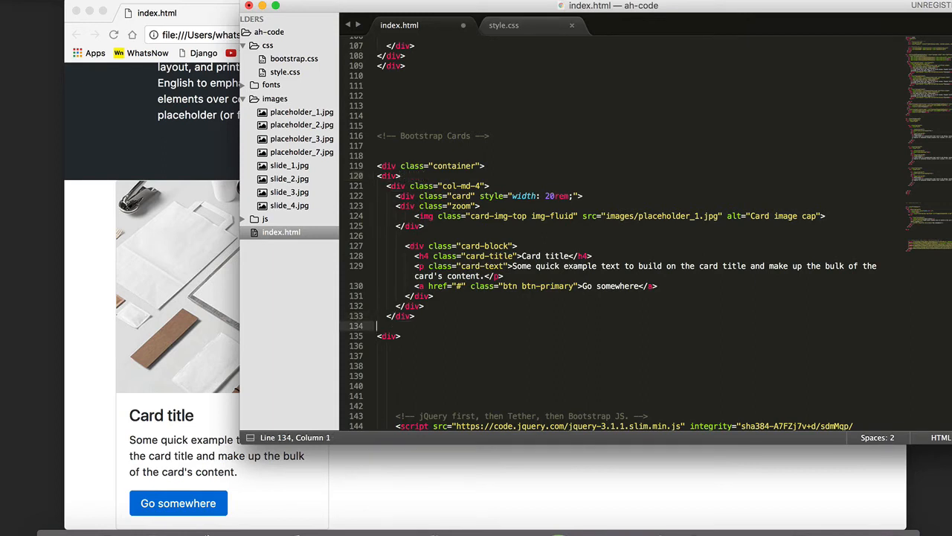
text(</div>)
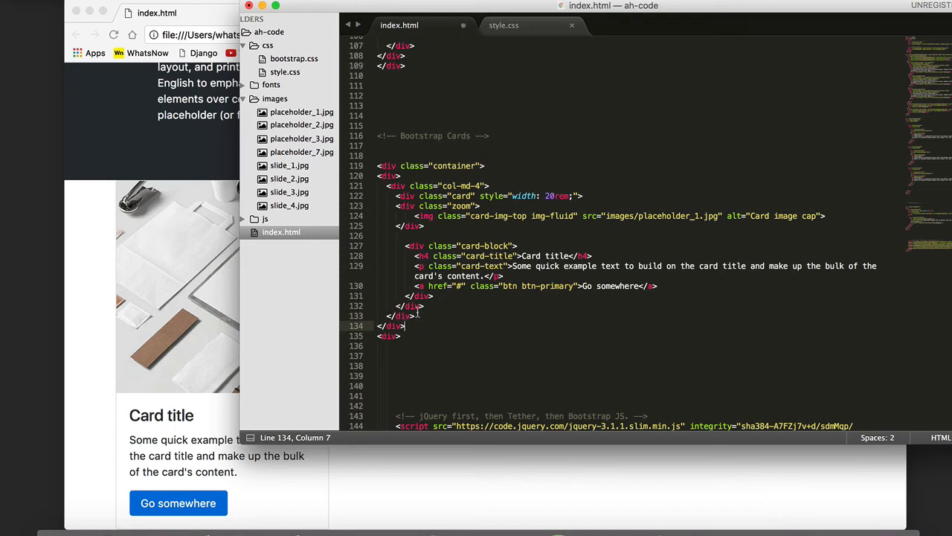
Duplicate the card column twice, switching images to placeholder_2.jpg and placeholder_3.jpg
click(415, 315)
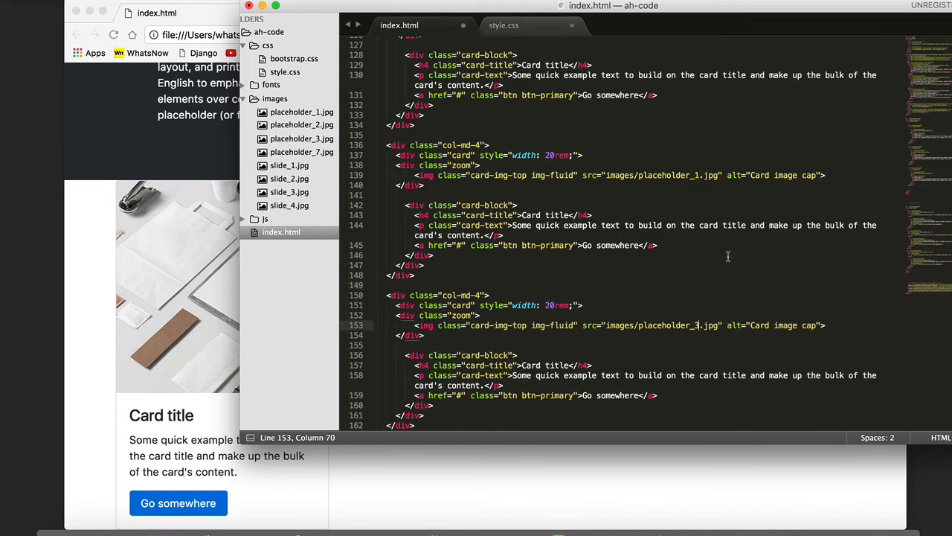
click(697, 175)
text(2)
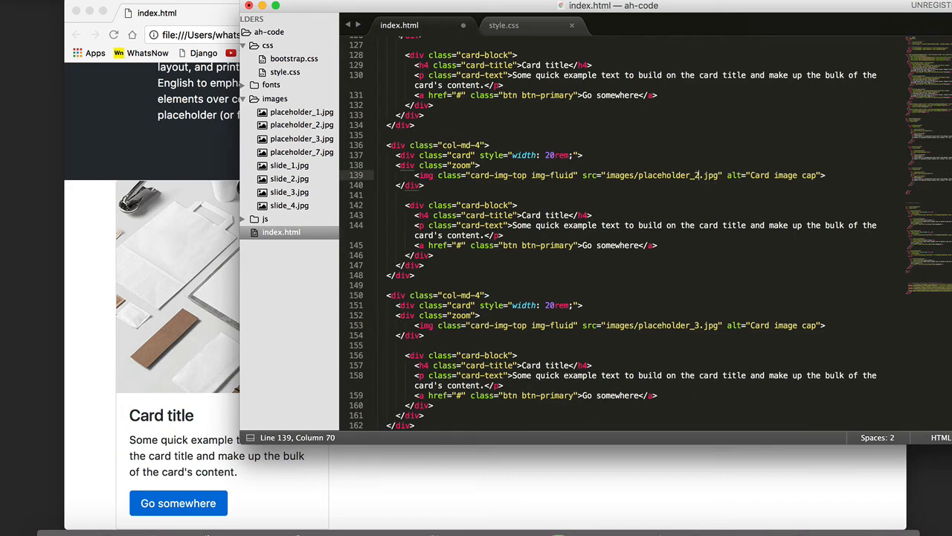
click(321, 13)
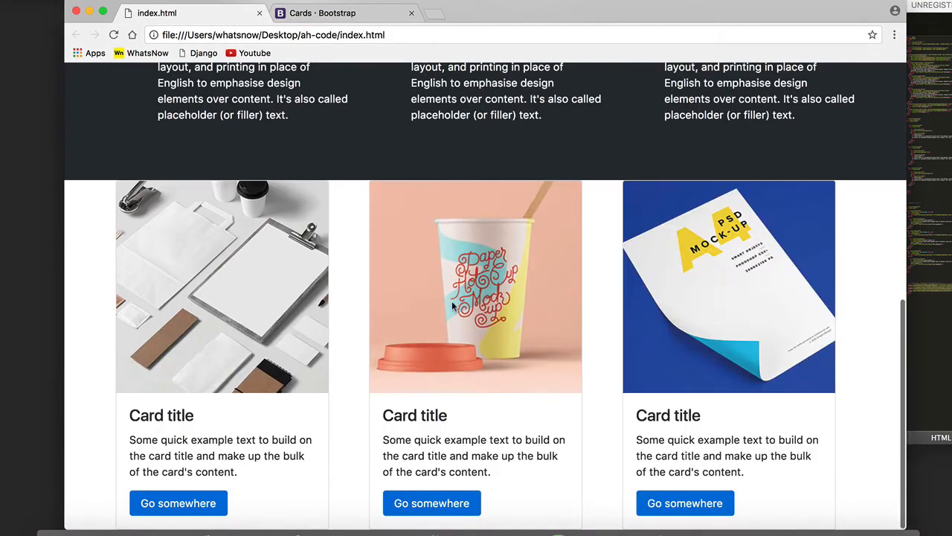
mouse_move(404, 304)
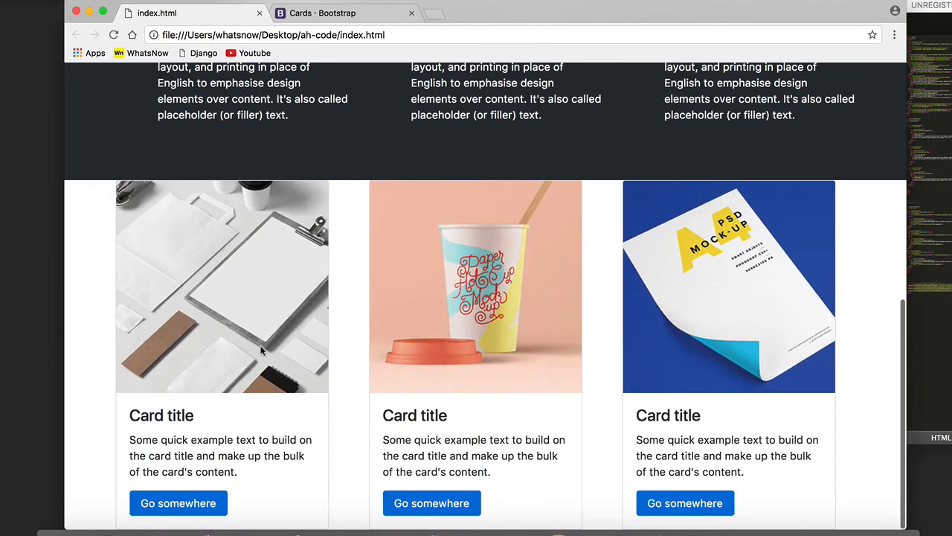
Inspect the first card's Go somewhere button to view its btn-primary styles
right_click(178, 503)
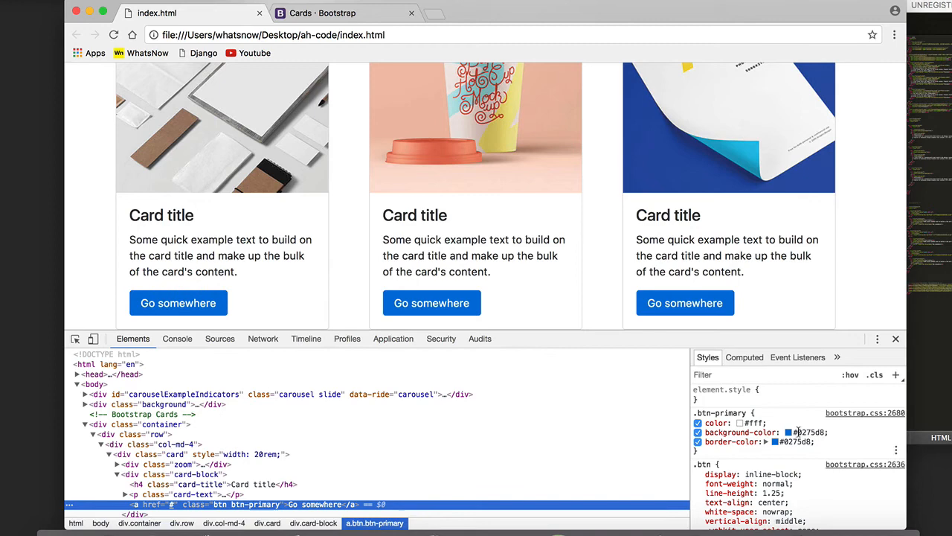
mouse_move(787, 432)
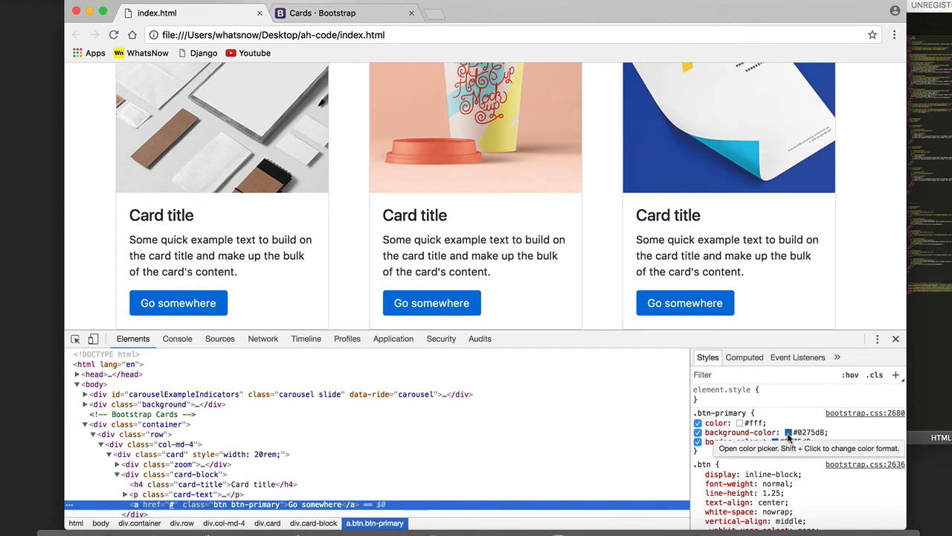
Set .btn-primary to #282d33 background, transparent border, 30px radius; cancel Save As
click(787, 432)
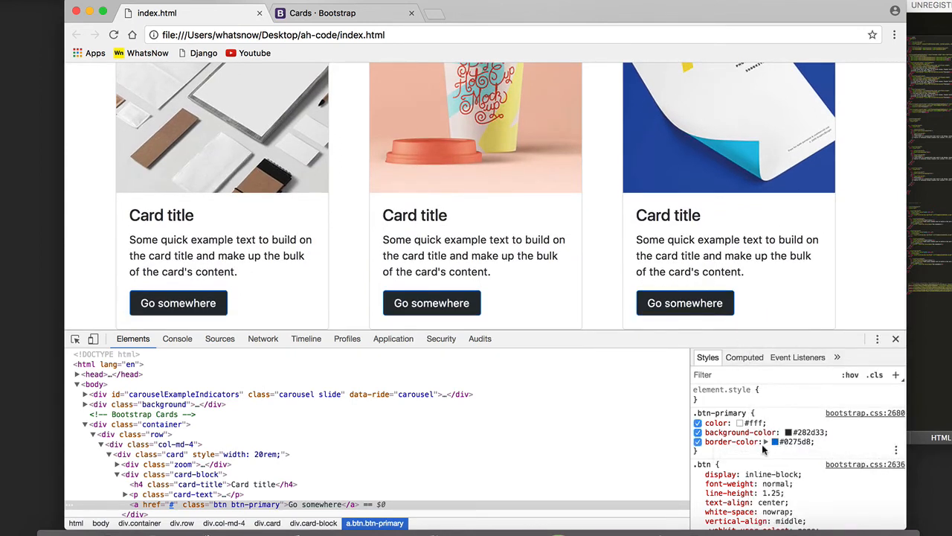
click(792, 441)
text(transparent)
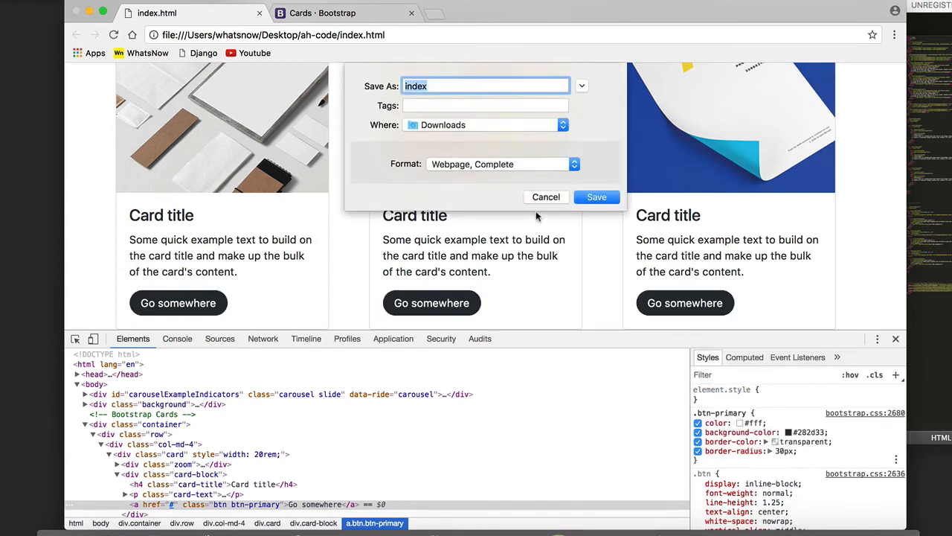
click(545, 196)
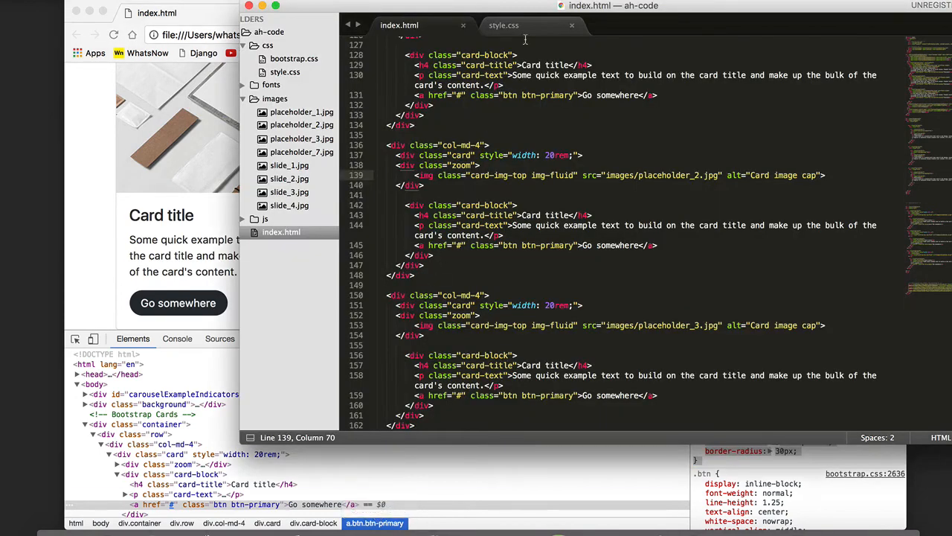
Paste the dark 30px-rounded .btn-primary rule from DevTools into style.css
click(503, 24)
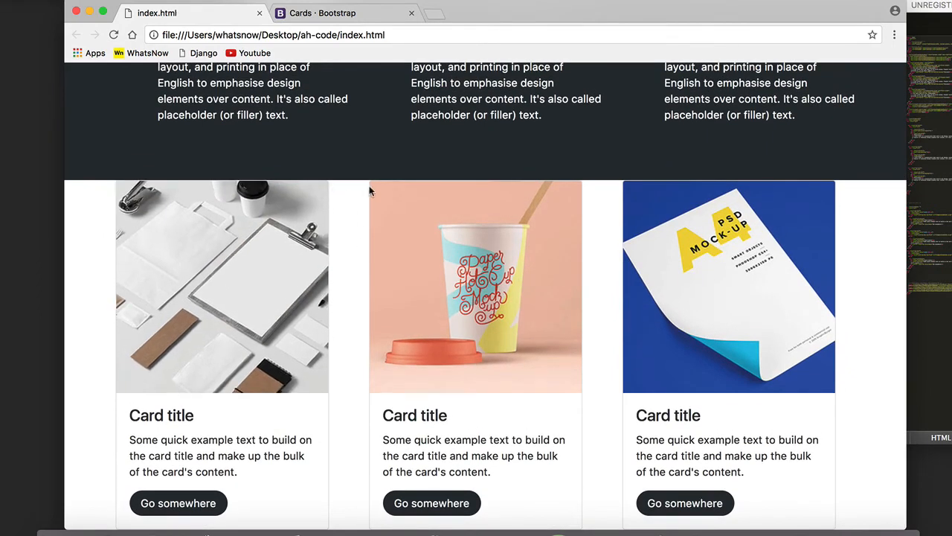
mouse_move(336, 320)
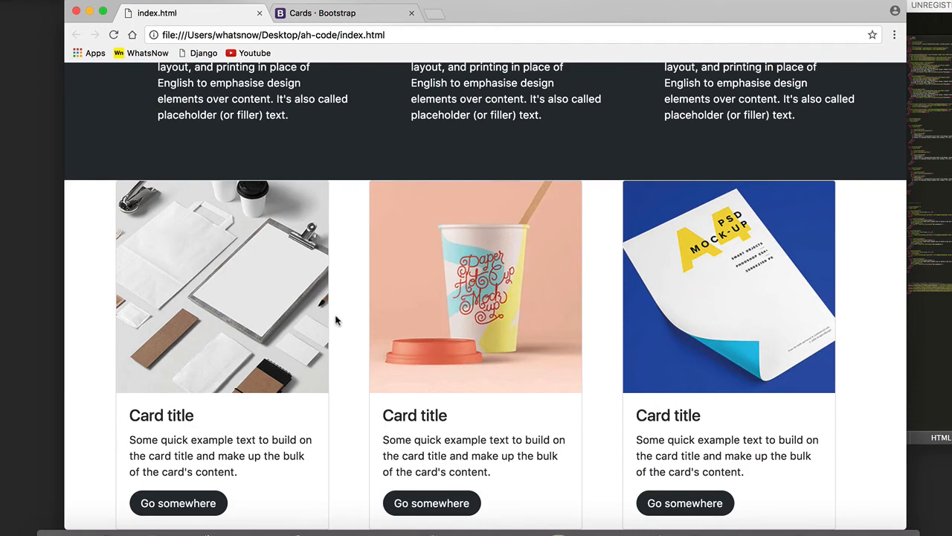
Close DevTools and reload to confirm the dark rounded Go somewhere buttons
click(378, 509)
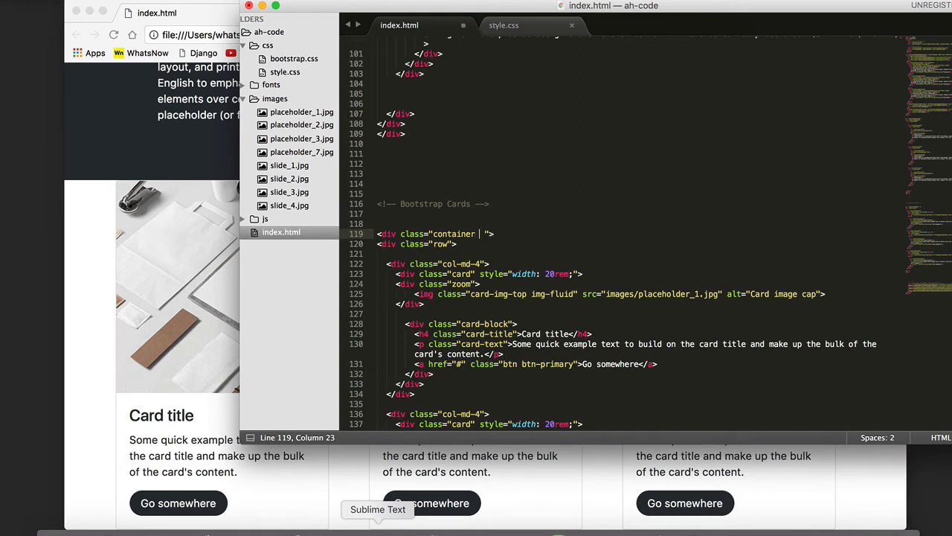
Add the spacer class to the container and define .spacer with padding: 70px in style.css
text(spacer)
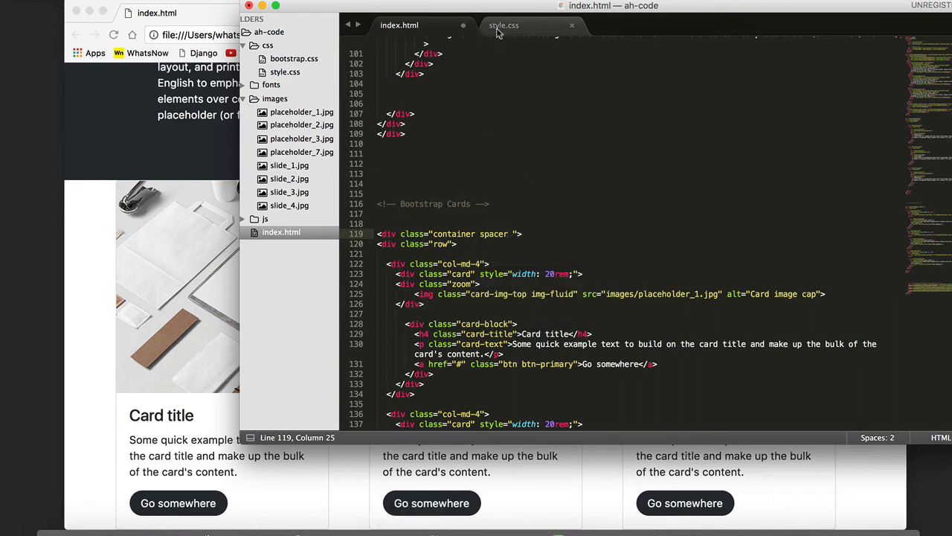
click(504, 25)
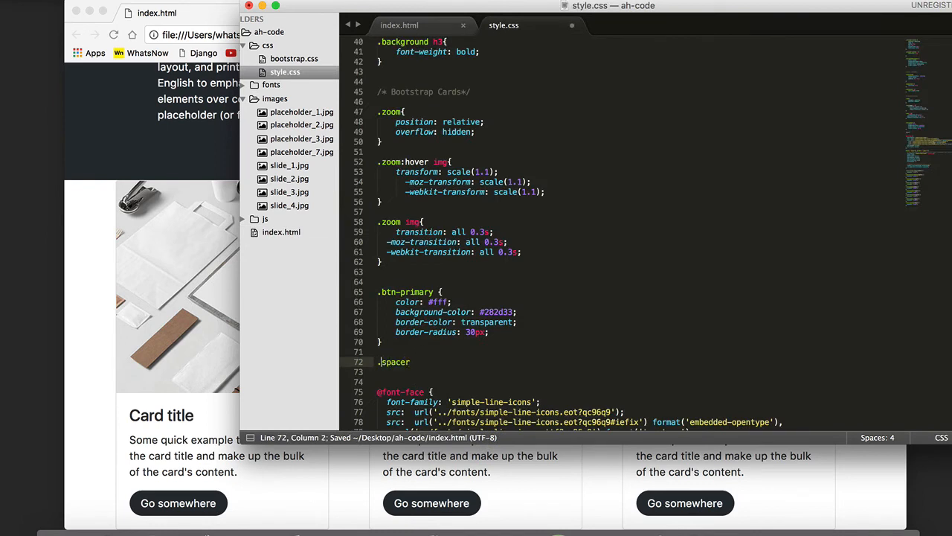
text({)
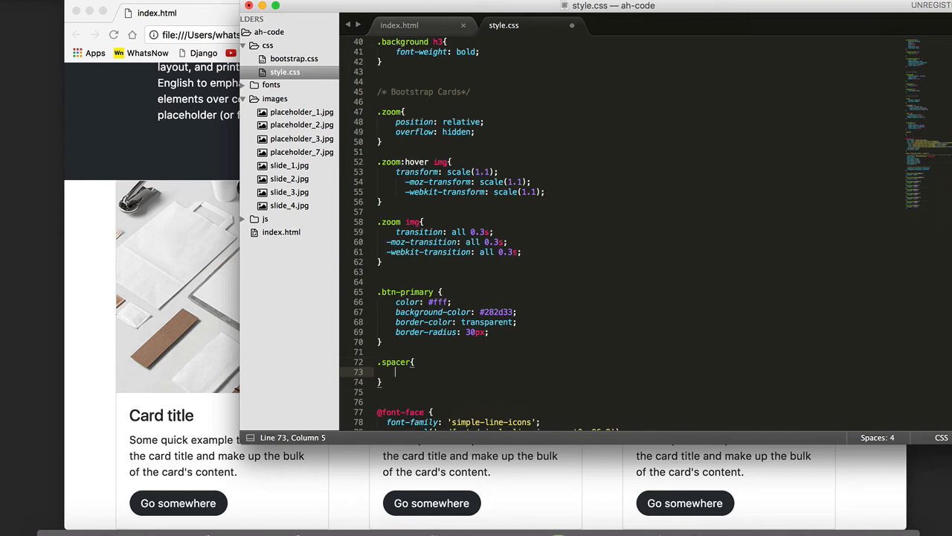
text(padding:)
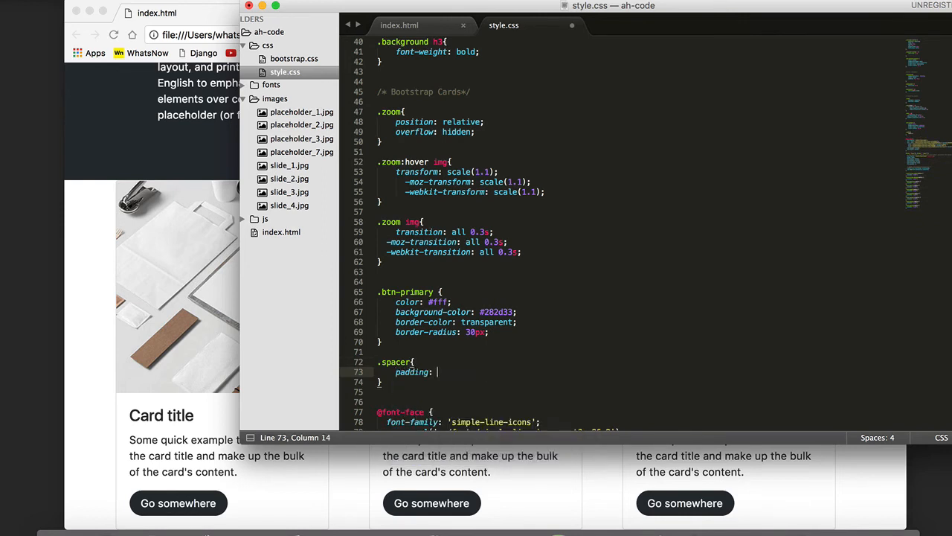
text(70)
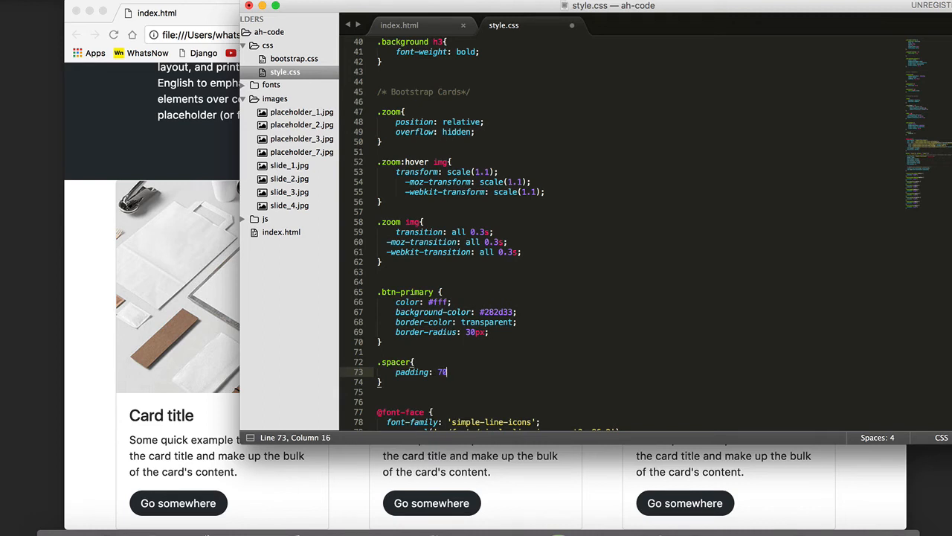
text(p)
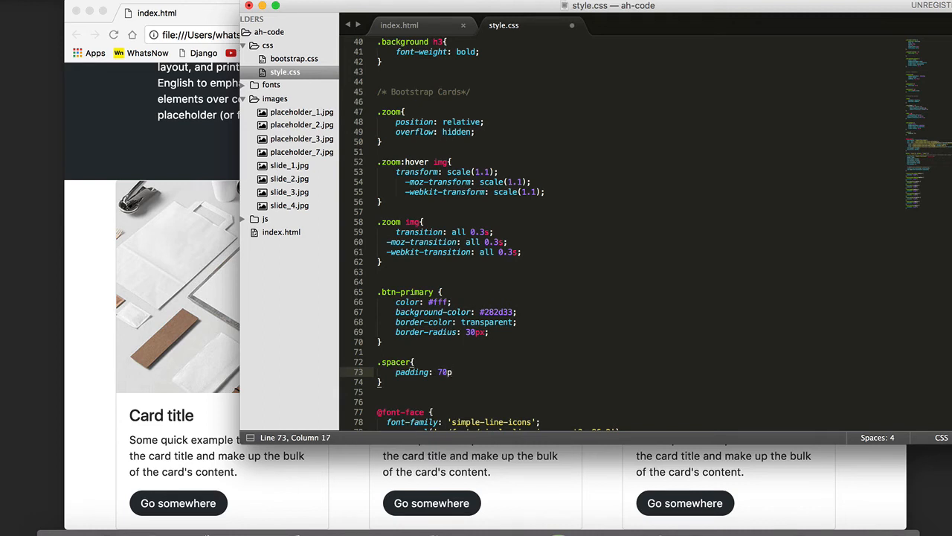
text(px;)
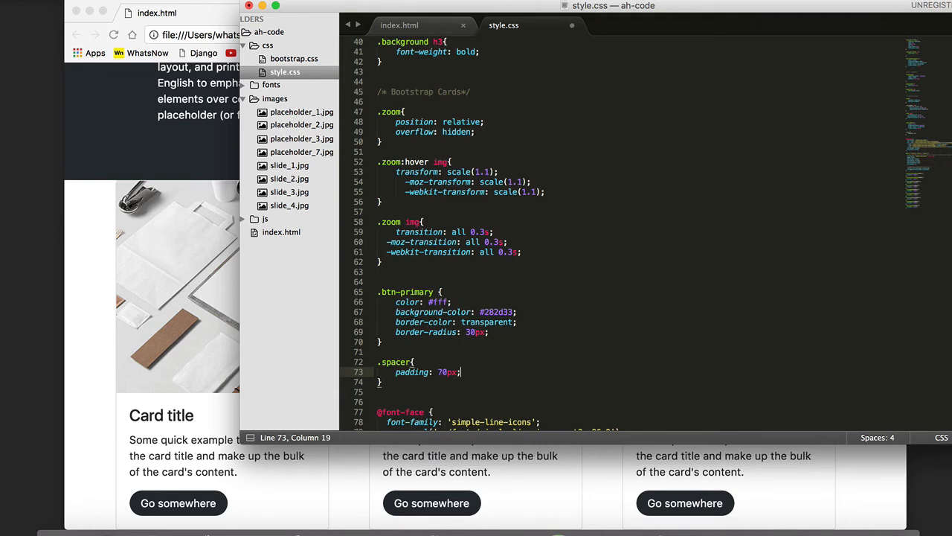
text(0)
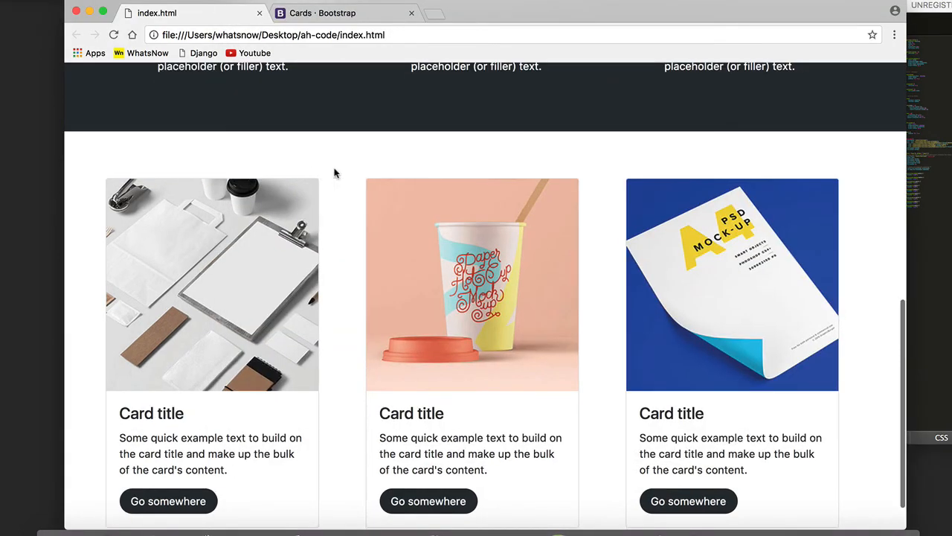
Scroll the reloaded page to view the padded row of three cards
scroll(up, 3)
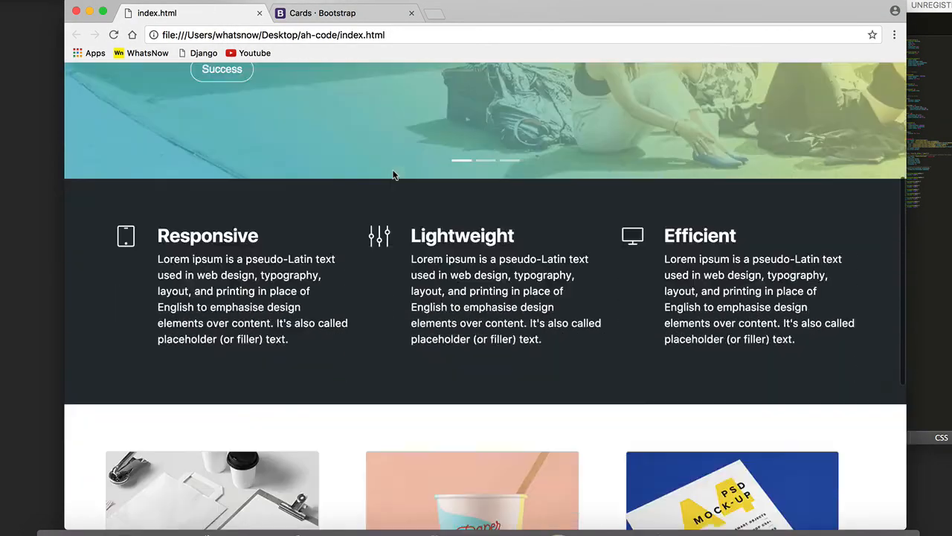
scroll(down, 3)
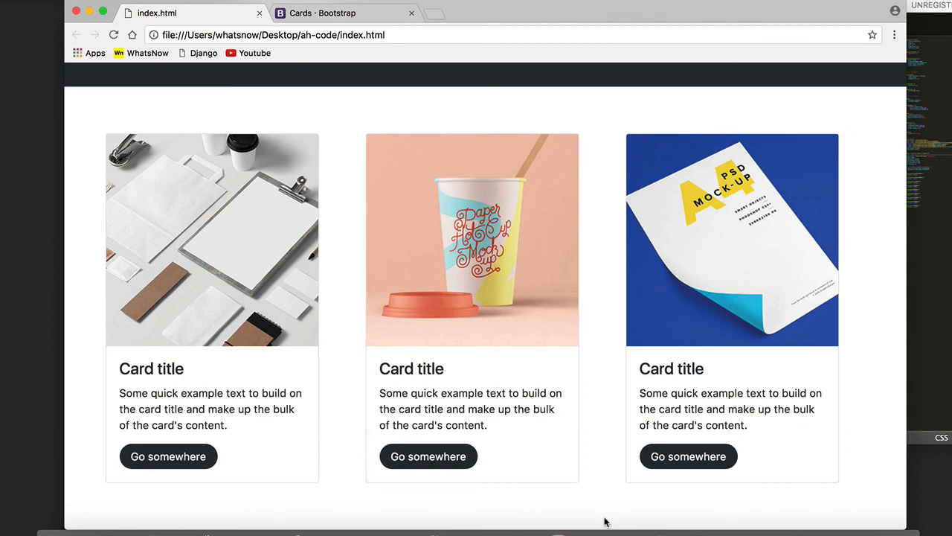
mouse_move(697, 271)
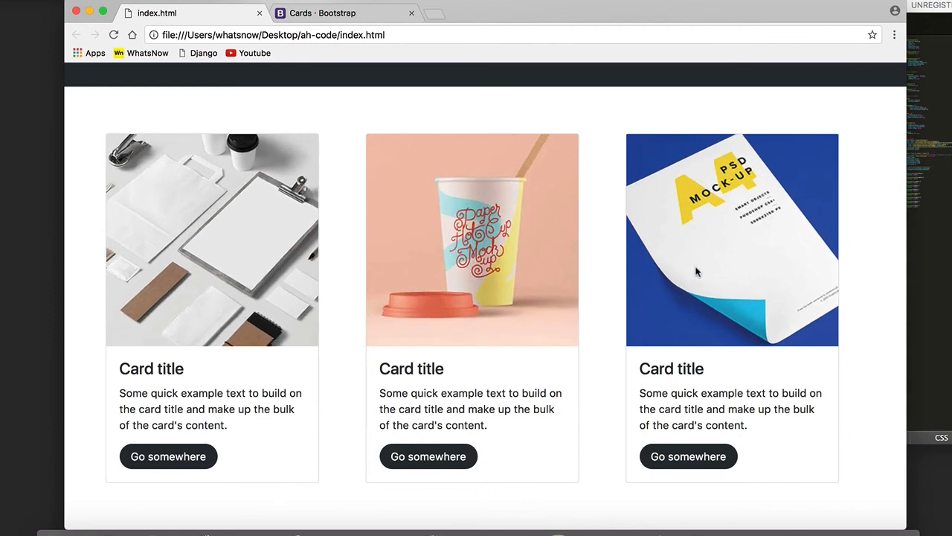
mouse_move(718, 252)
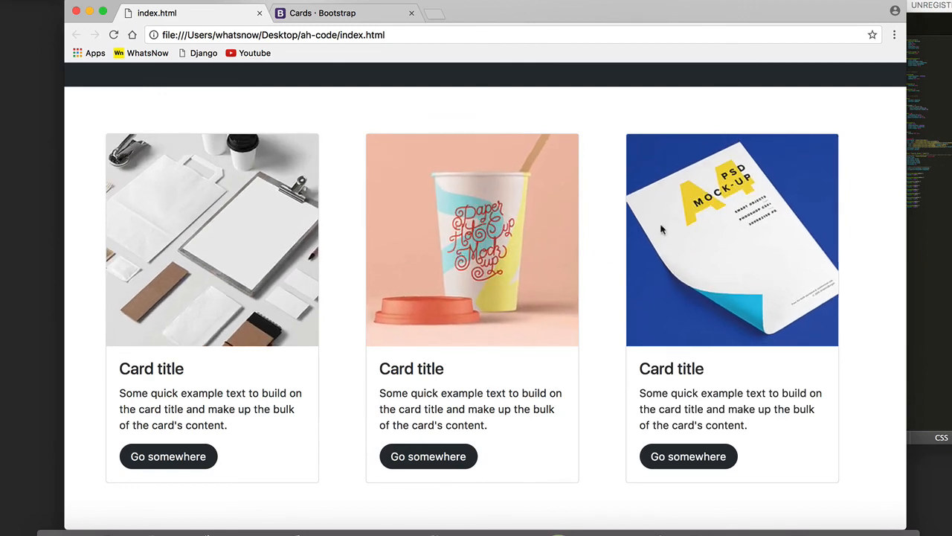
mouse_move(386, 230)
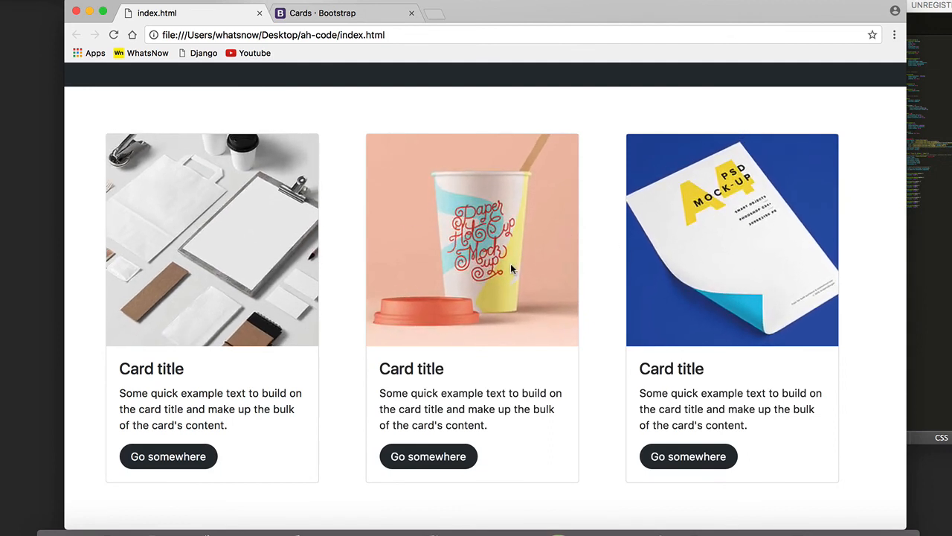
mouse_move(715, 255)
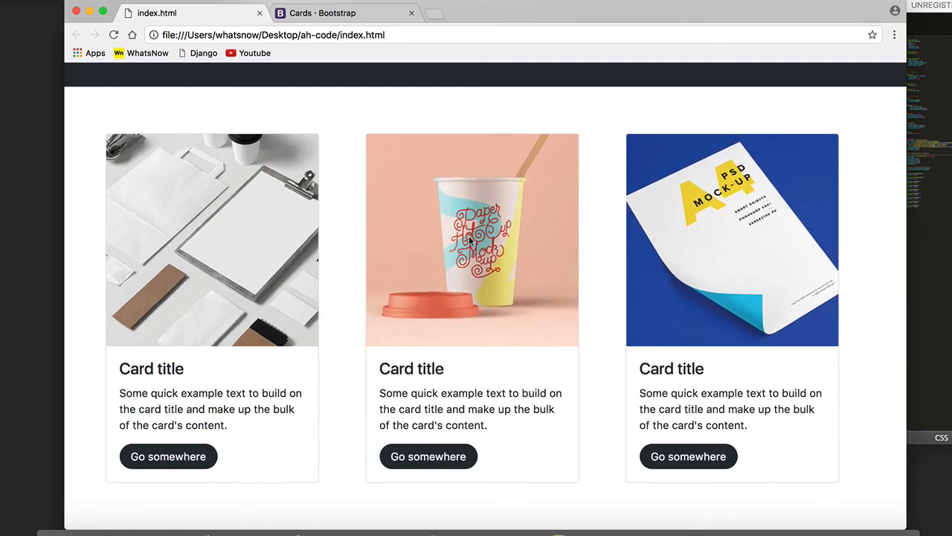
mouse_move(407, 239)
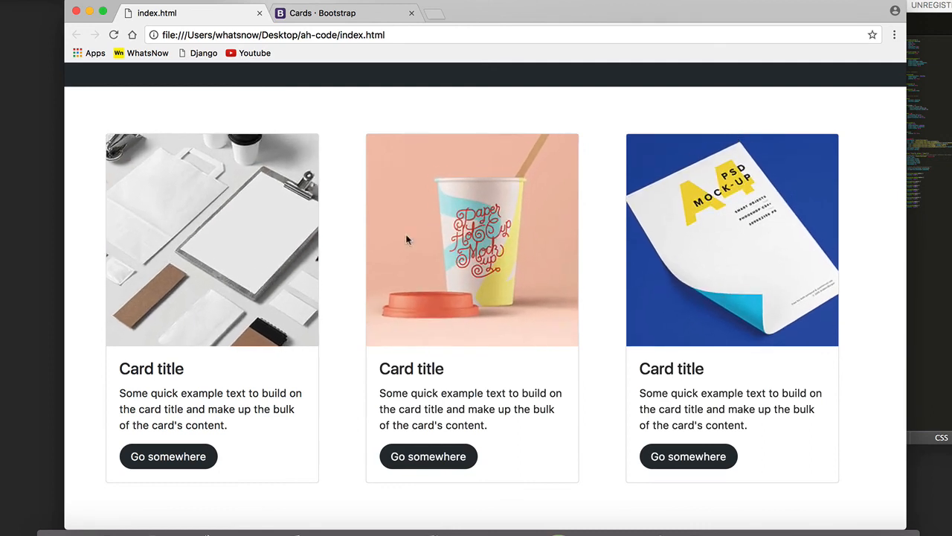